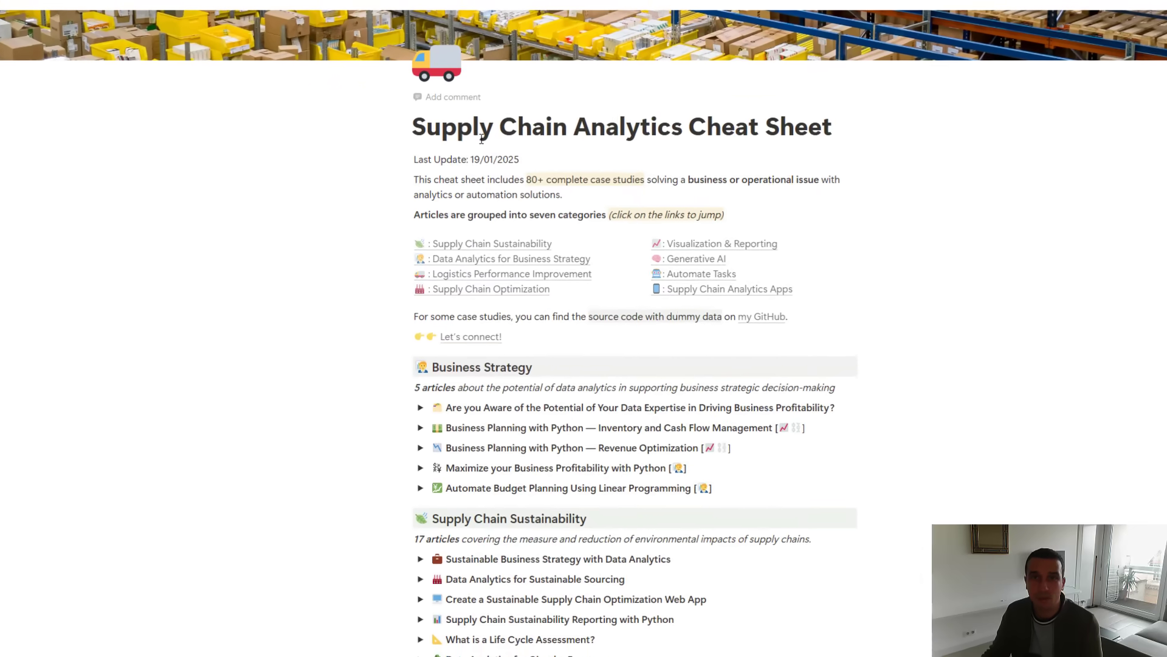
Bring up the channel's supply chain video tutorials and browse down the list
scroll(down, 3)
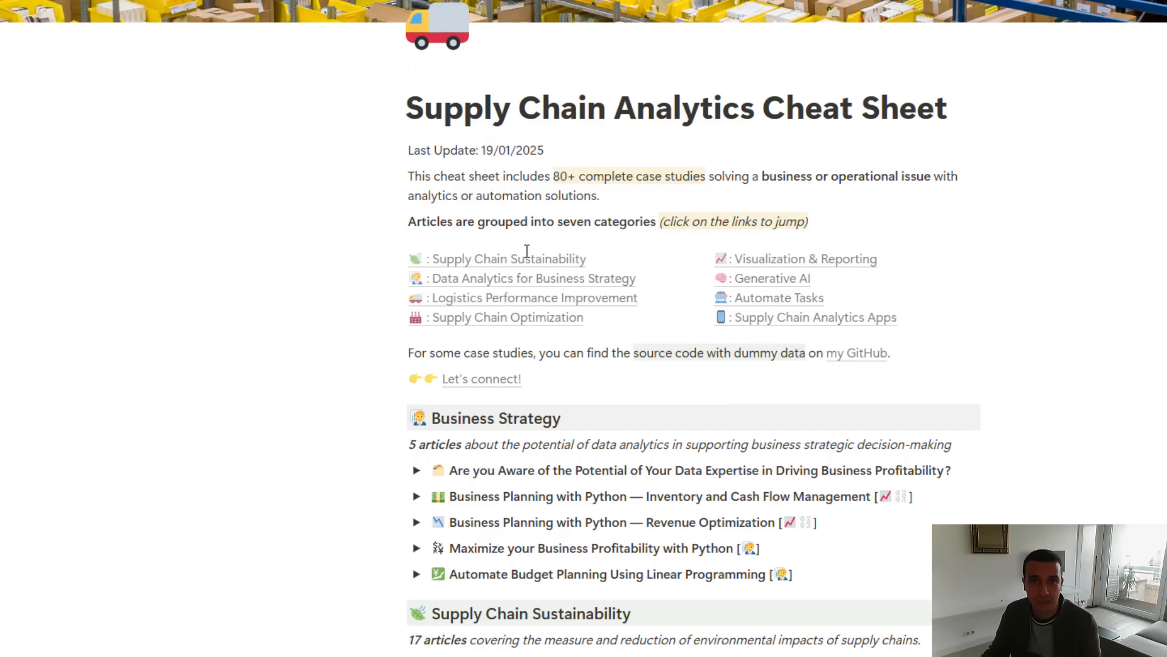
click(855, 352)
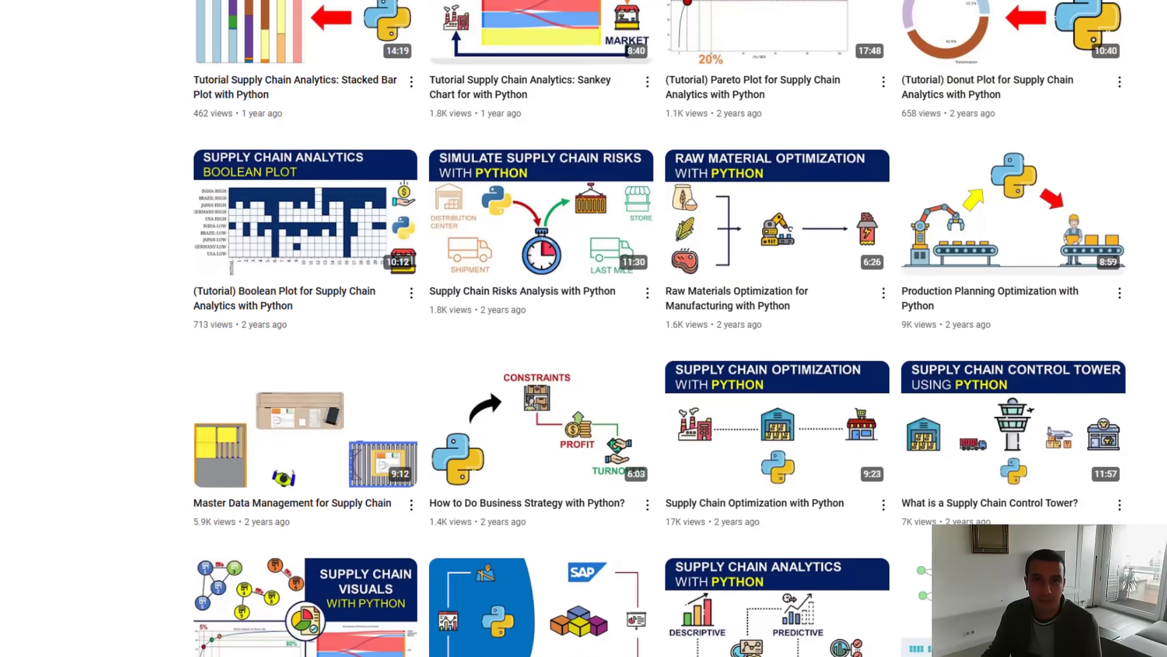
scroll(down, 3)
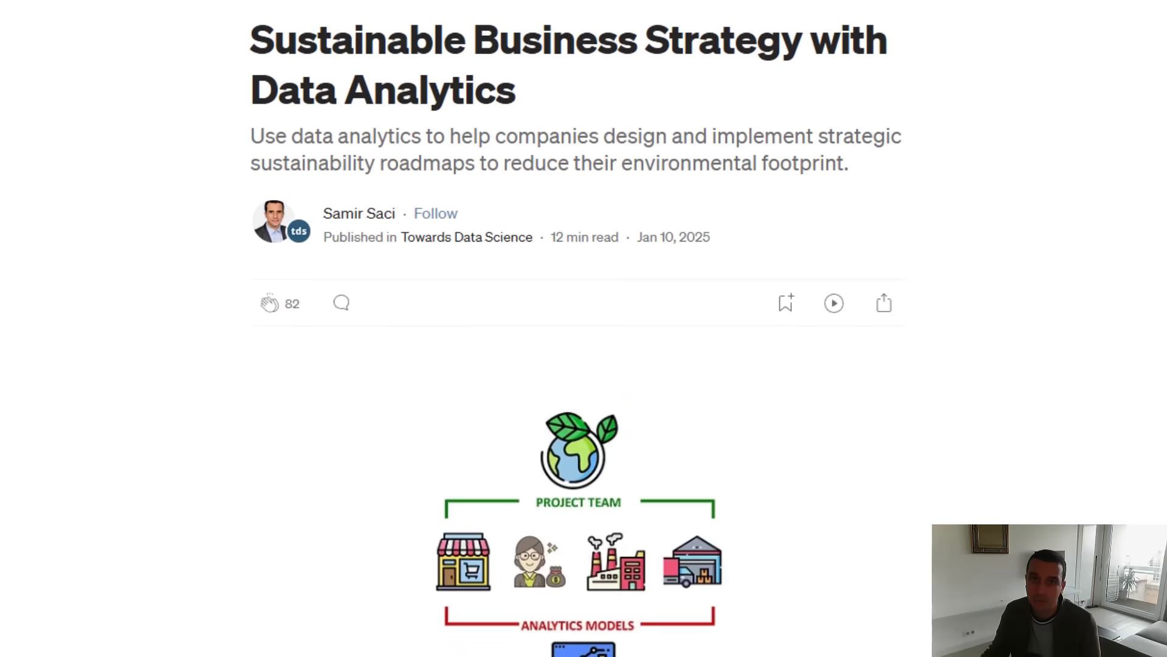
scroll(down, 3)
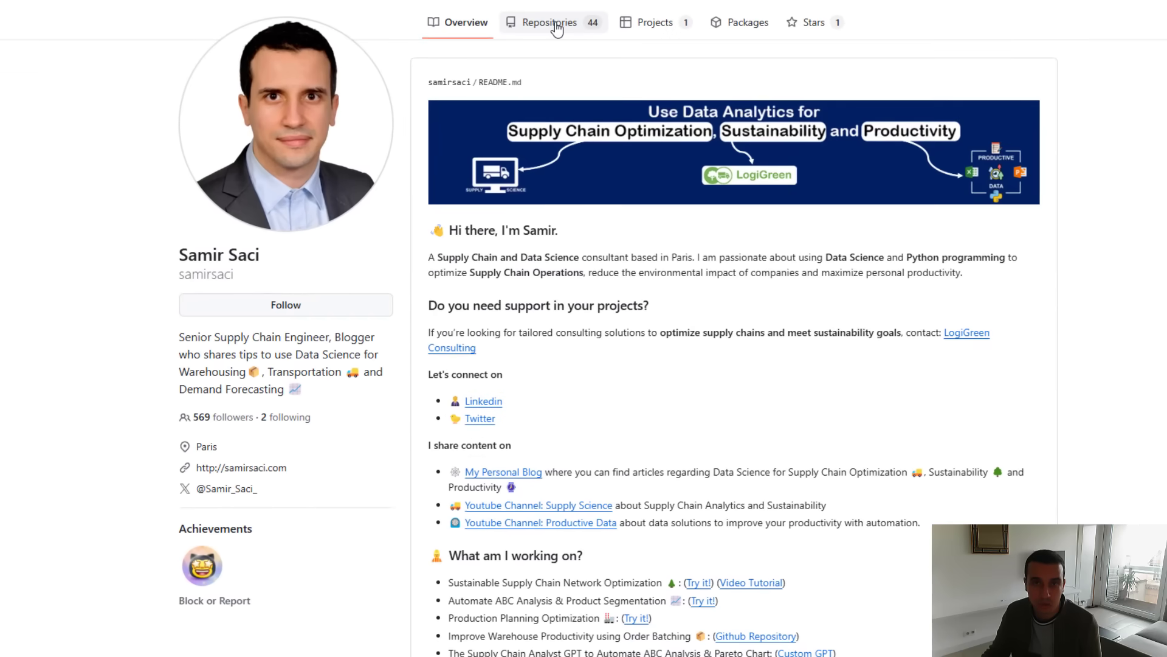
View the profile's repositories and read through the queing-theory repository
click(549, 21)
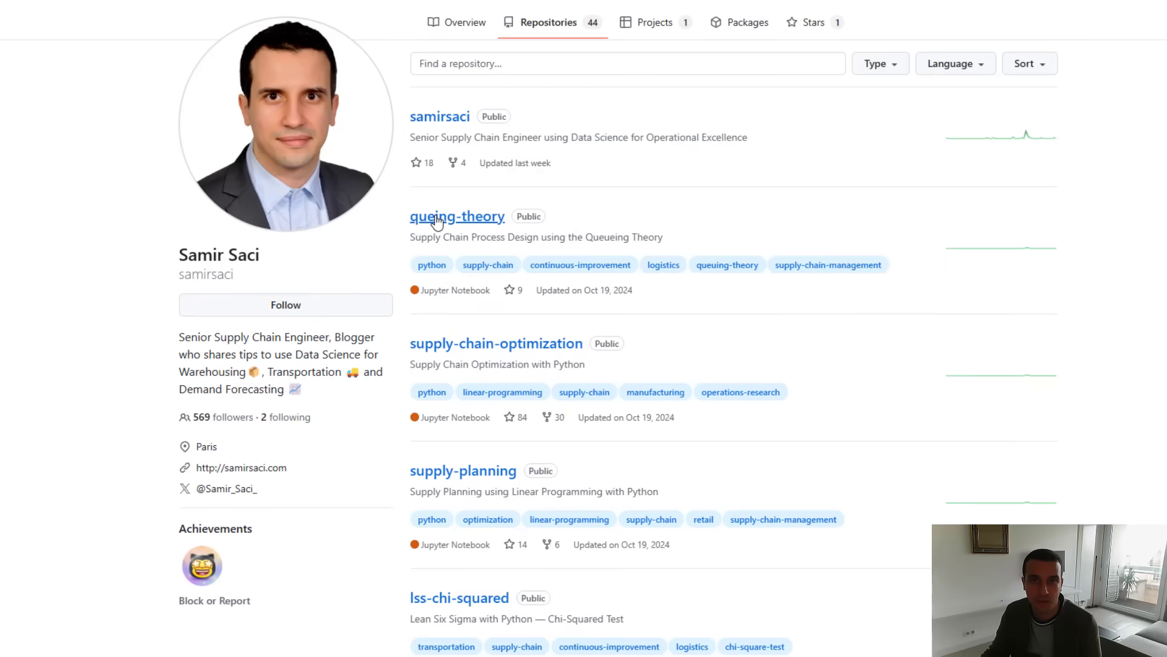
click(457, 217)
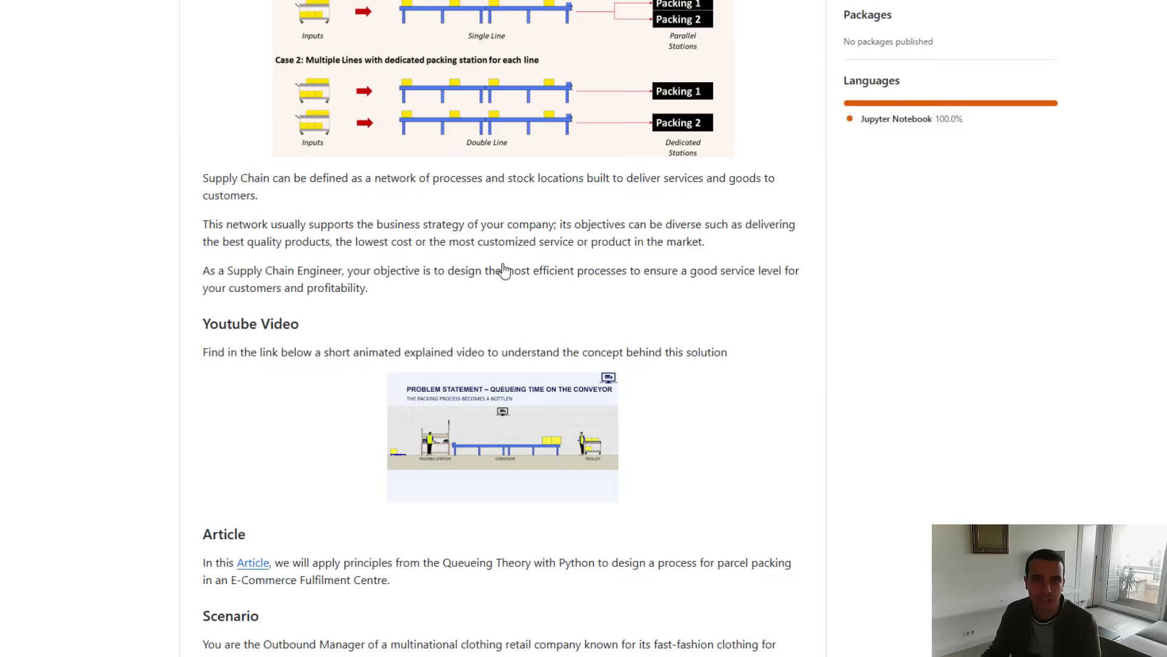
scroll(down, 3)
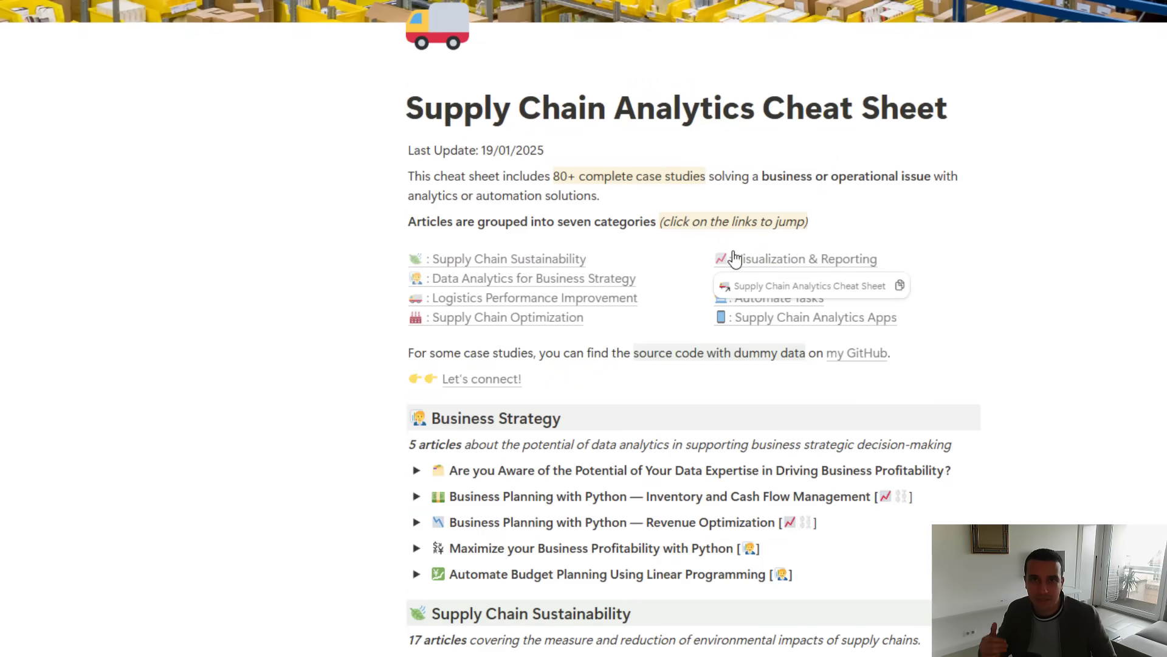
scroll(down, 3)
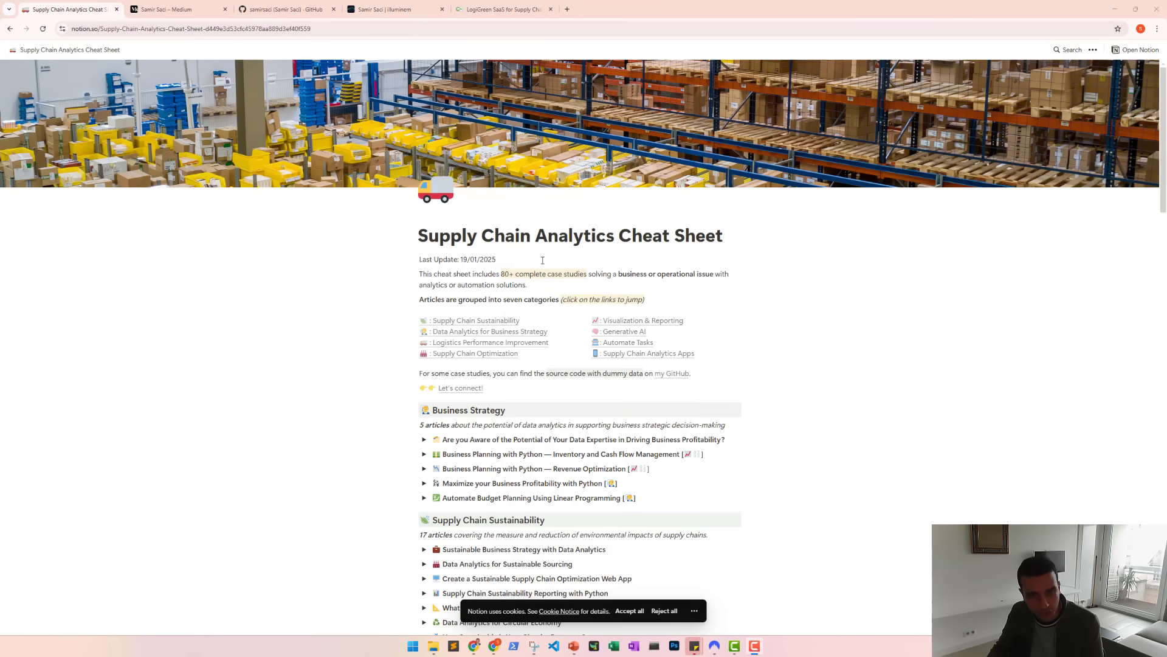
scroll(down, 3)
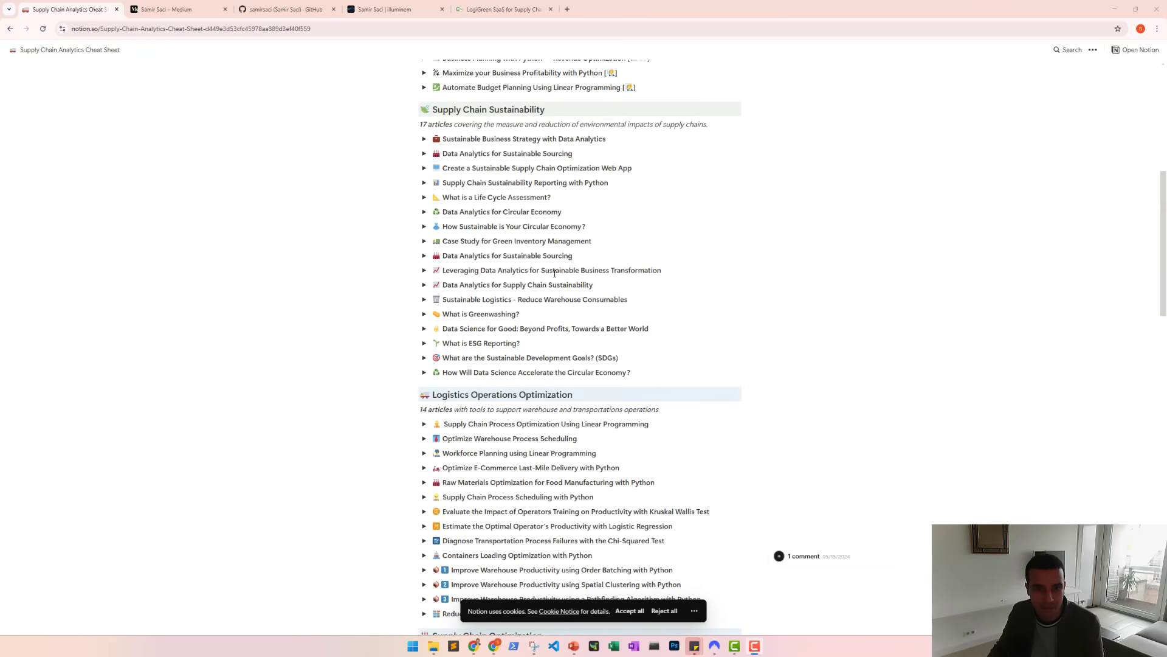
scroll(down, 3)
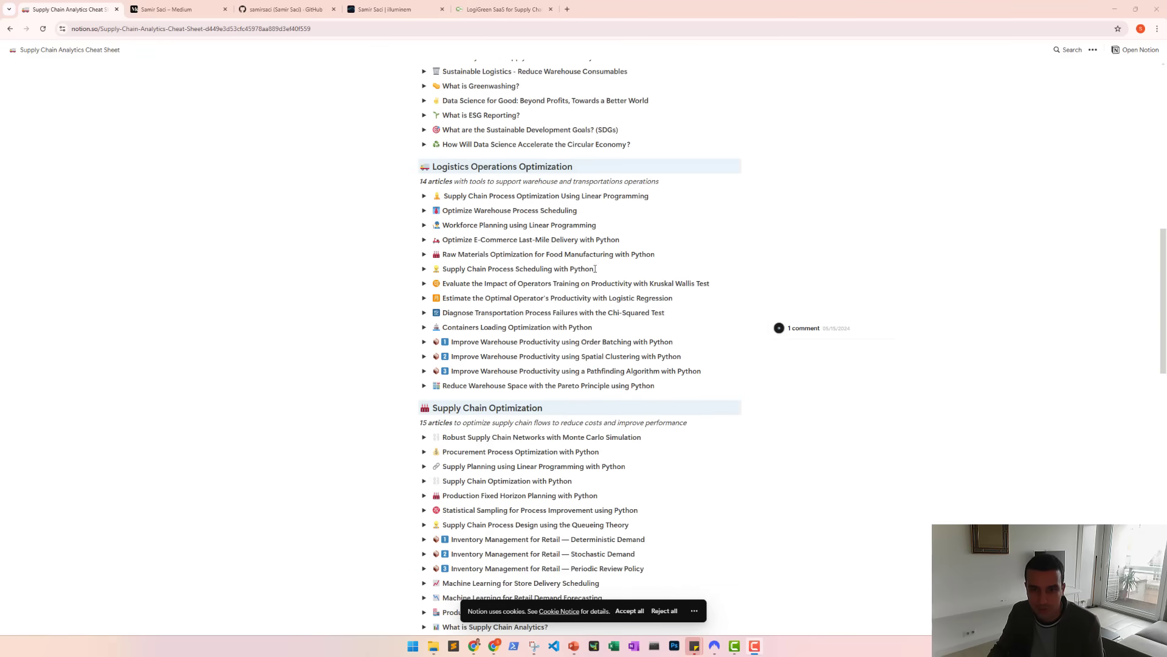
scroll(down, 3)
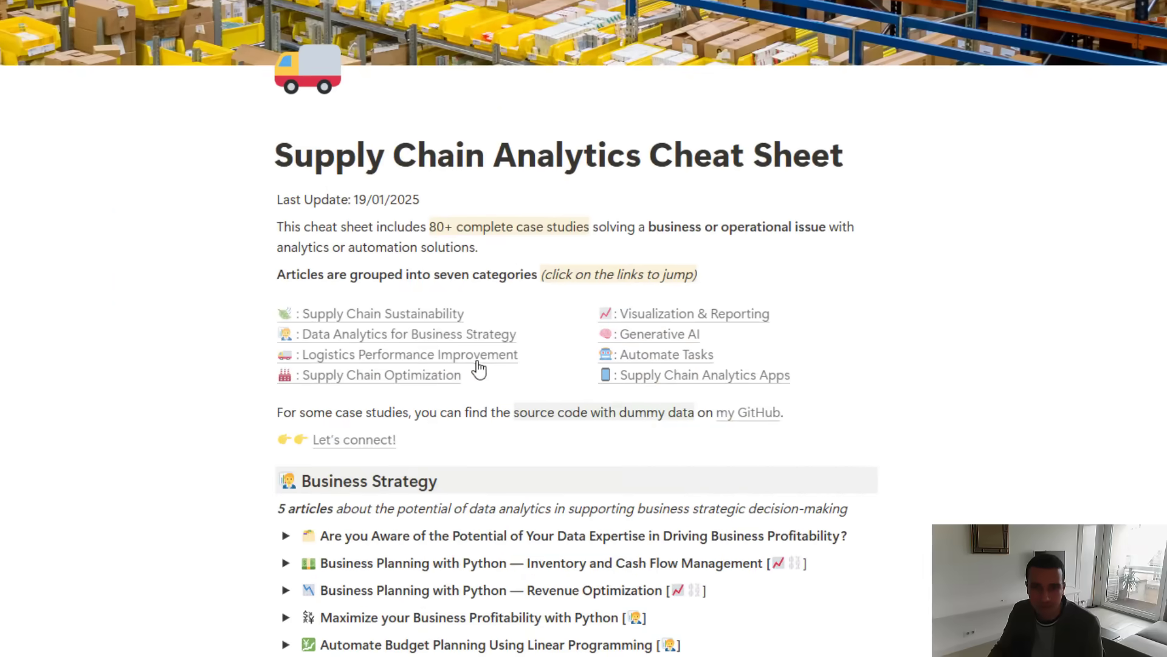
scroll(down, 3)
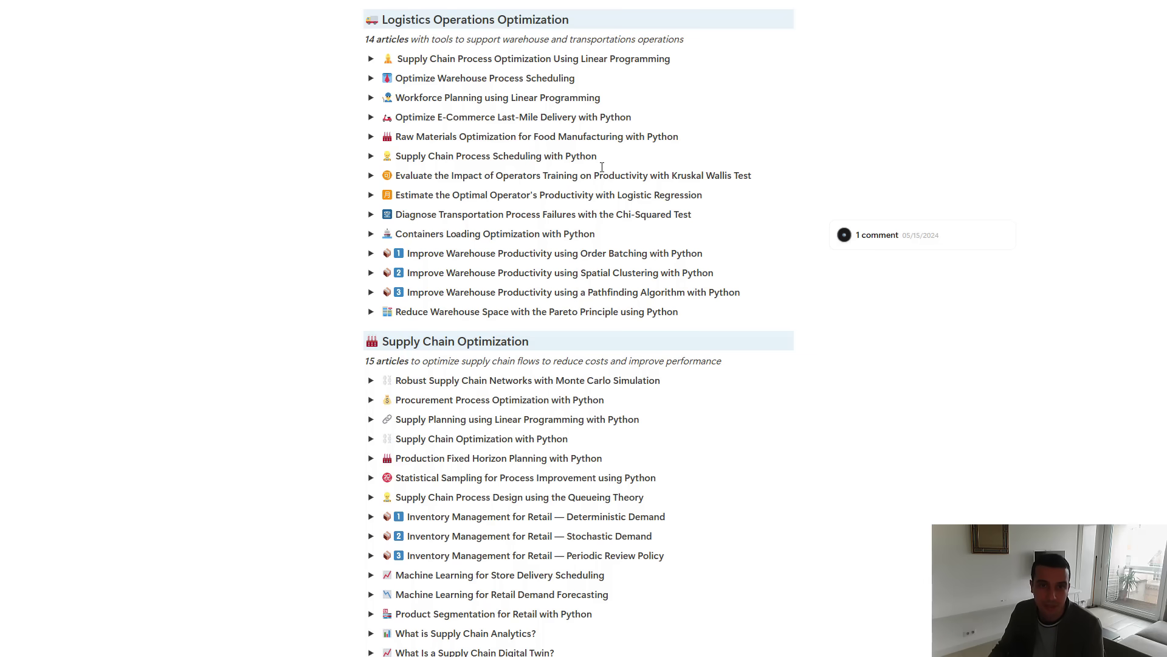
mouse_move(591, 157)
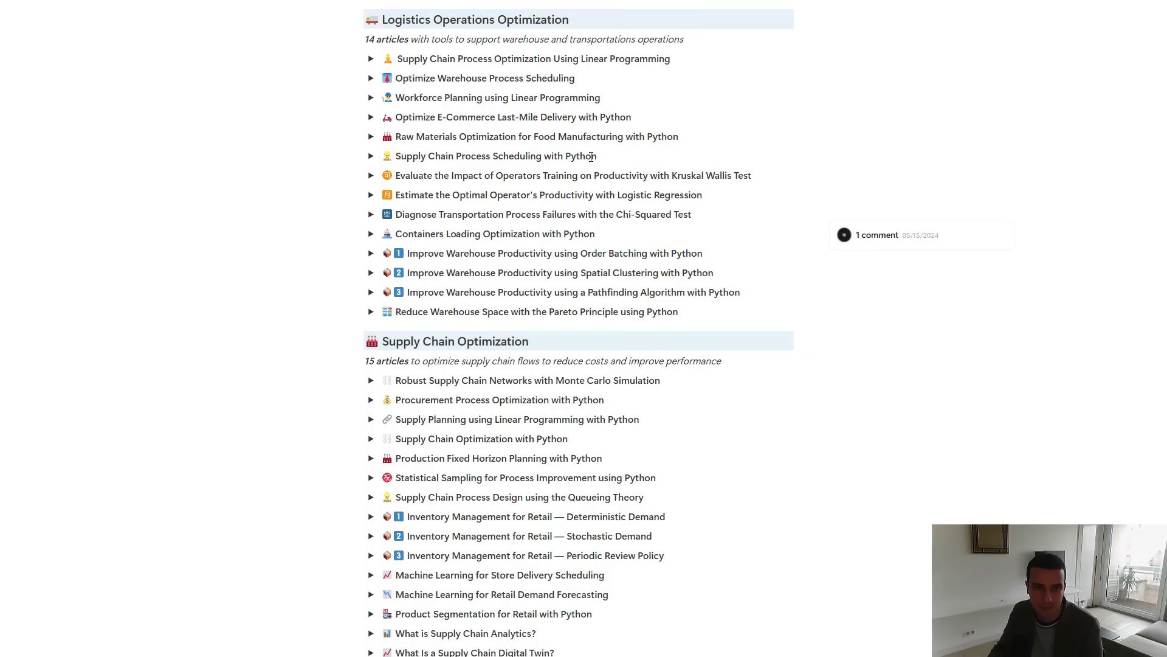
mouse_move(379, 118)
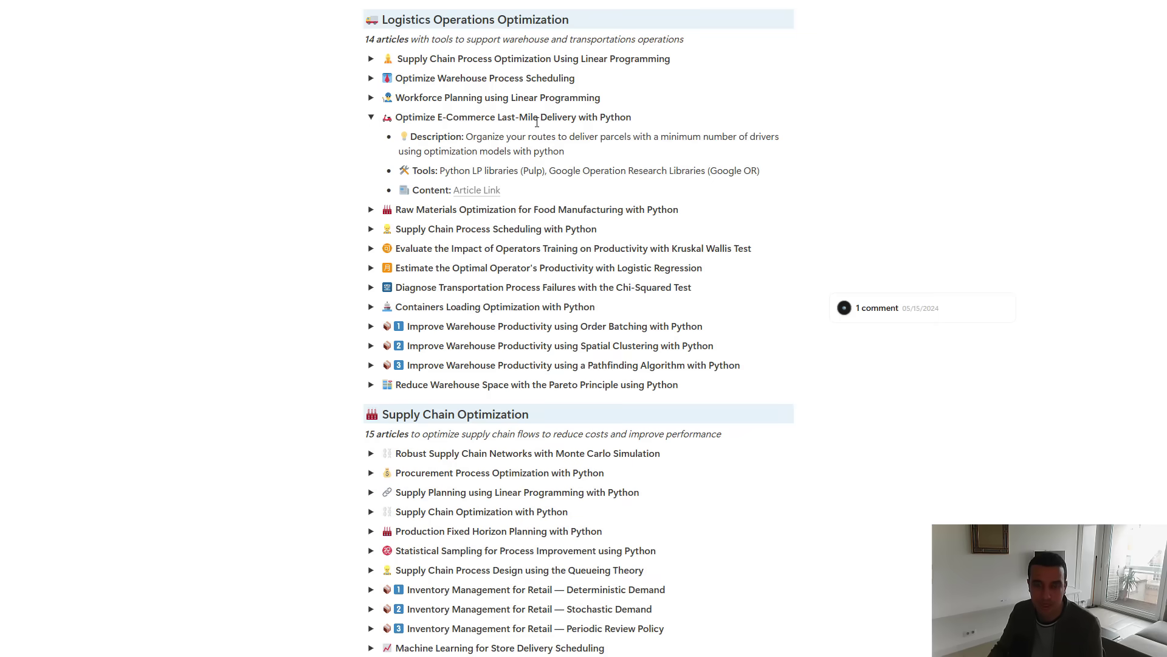
click(476, 190)
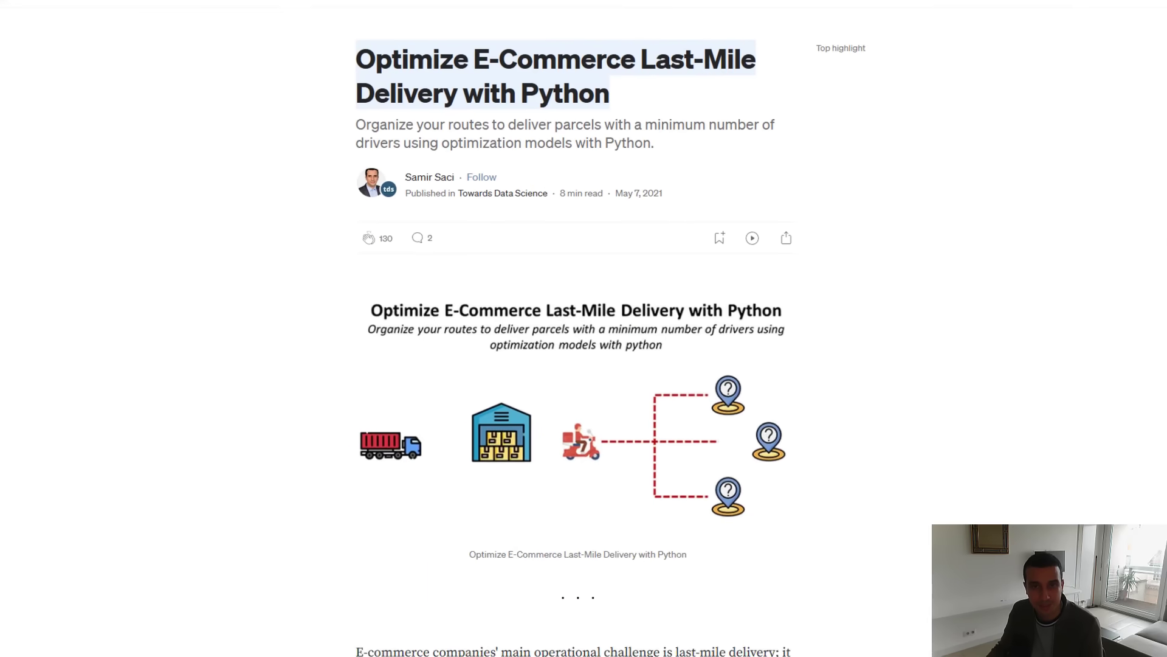
scroll(down, 3)
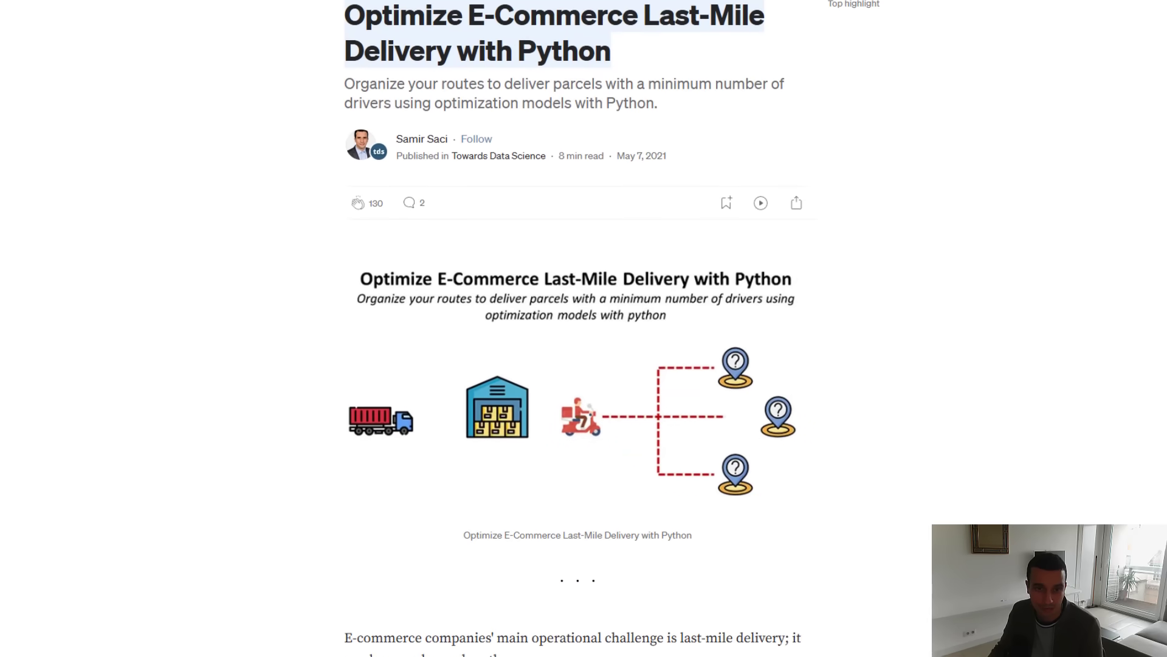
scroll(down, 3)
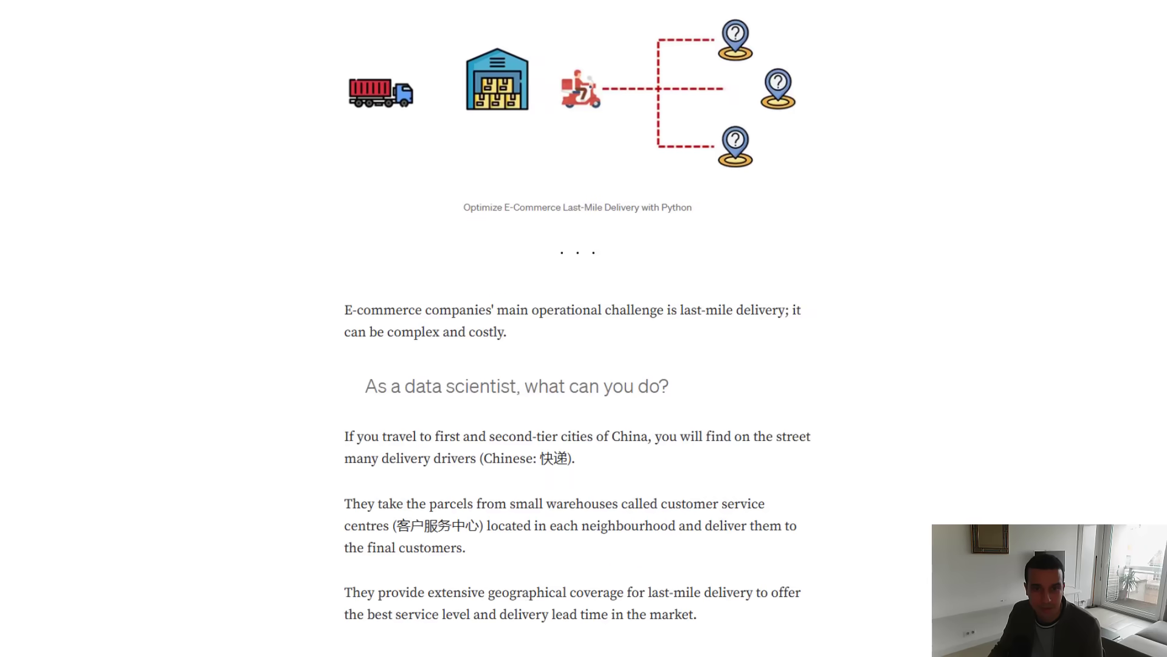
scroll(down, 3)
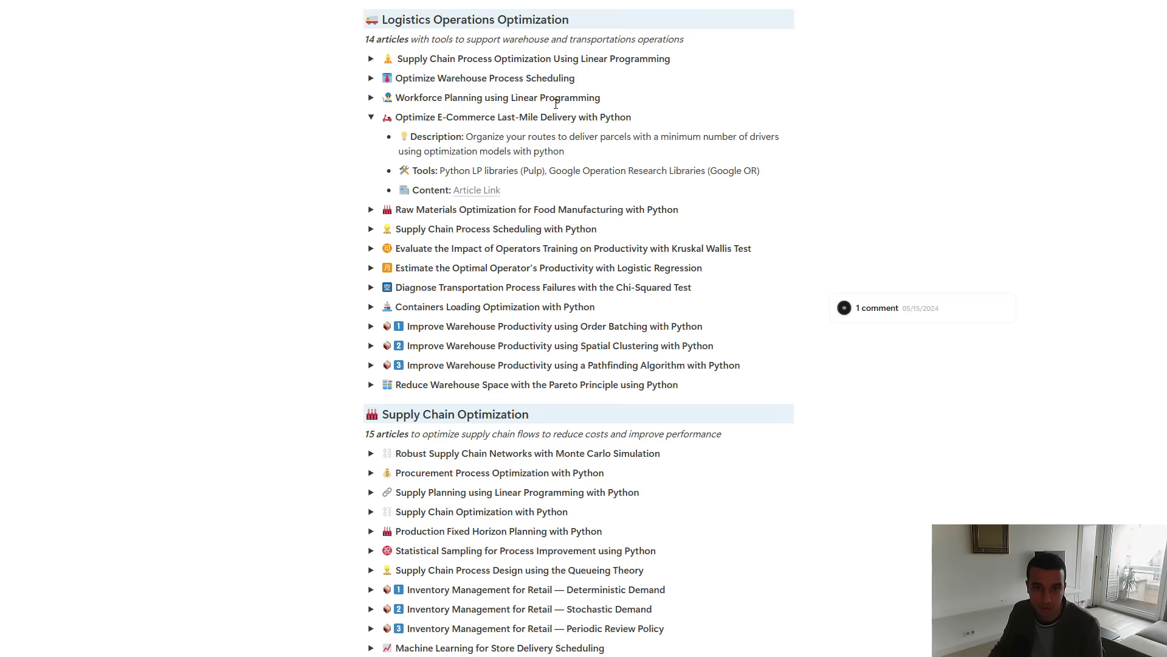
Collapse Last-Mile Delivery, expand the Order Batching, Spatial Clustering and Pathfinding entries, and read the Order Batching article on Medium
click(371, 117)
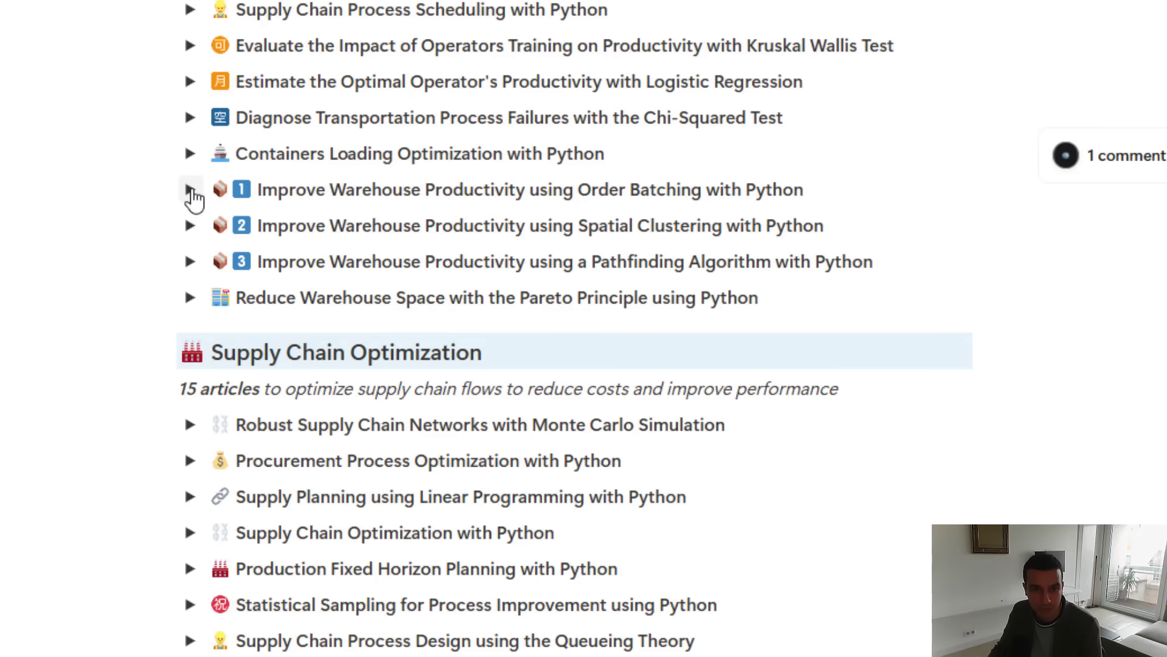
click(191, 190)
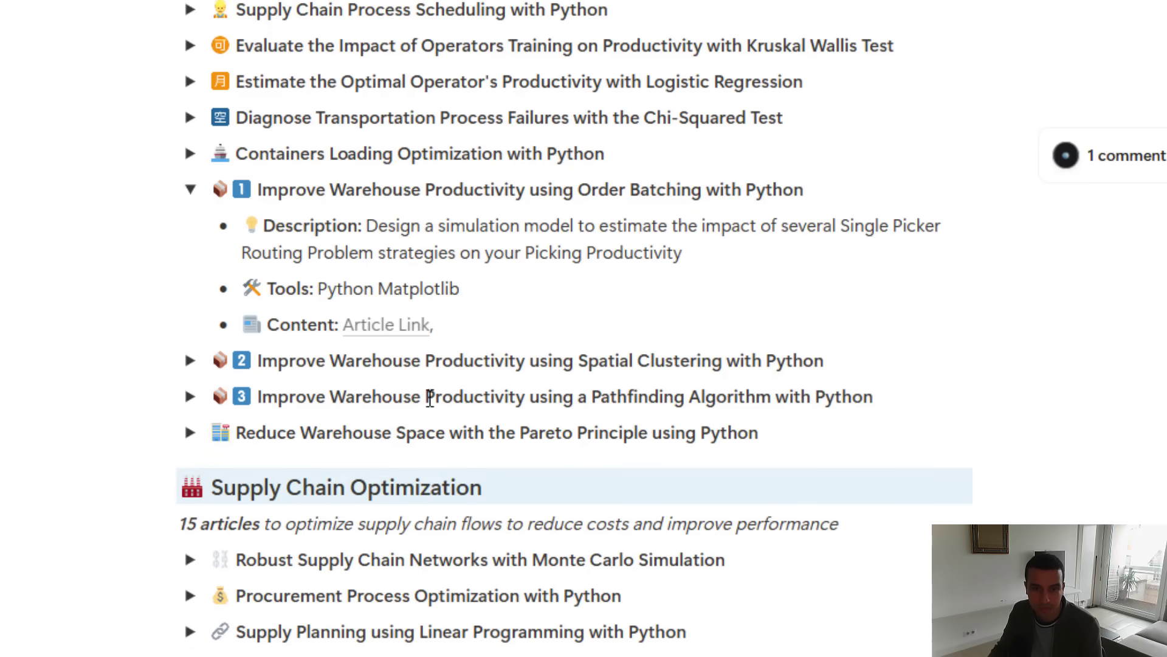
click(190, 360)
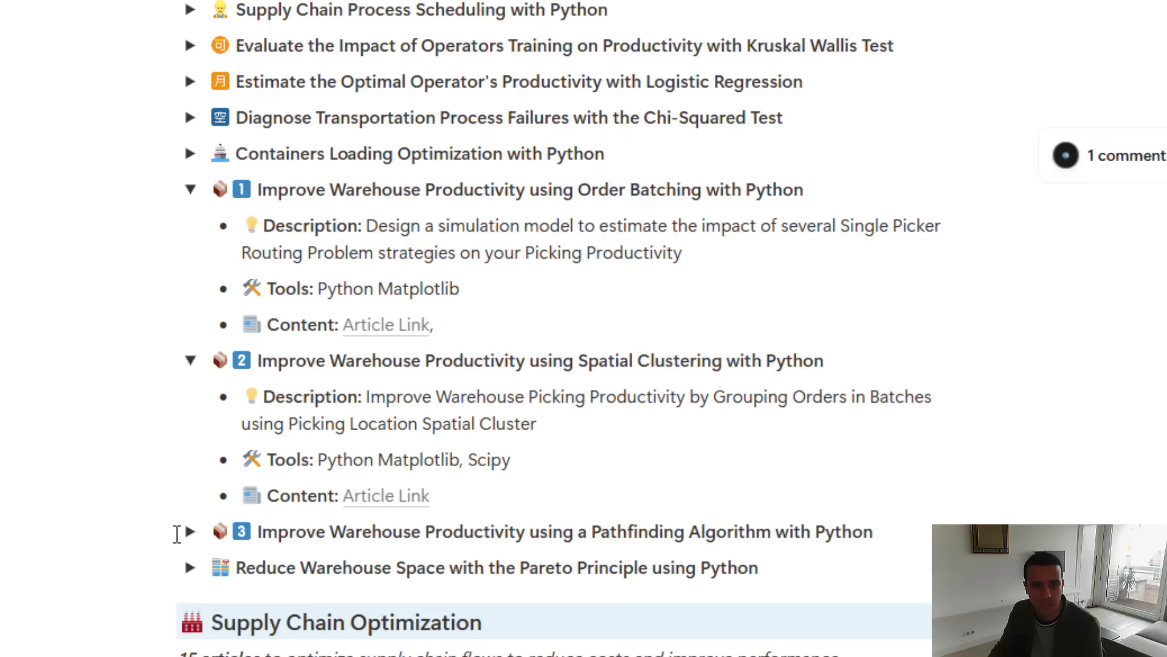
click(189, 532)
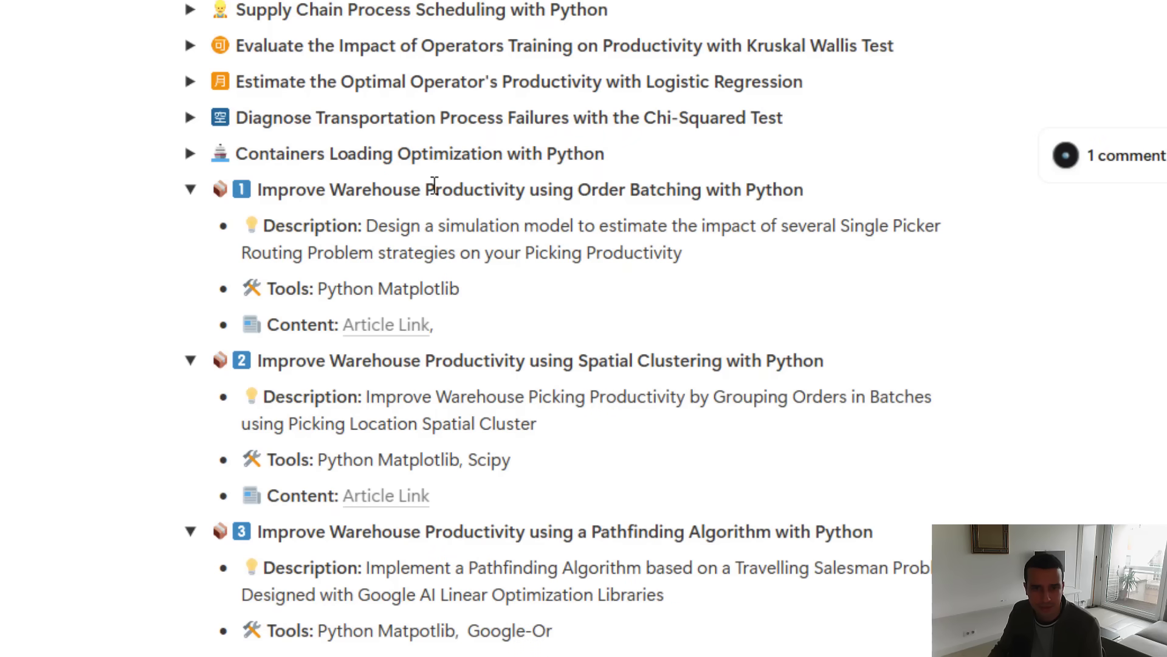
click(386, 324)
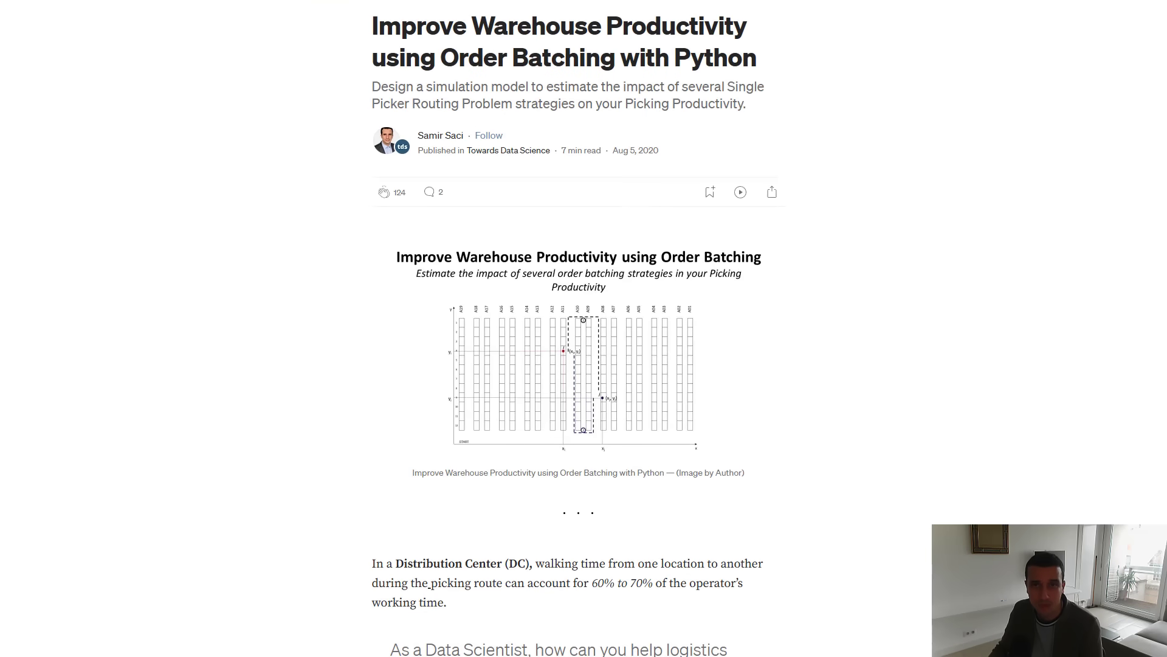
scroll(down, 3)
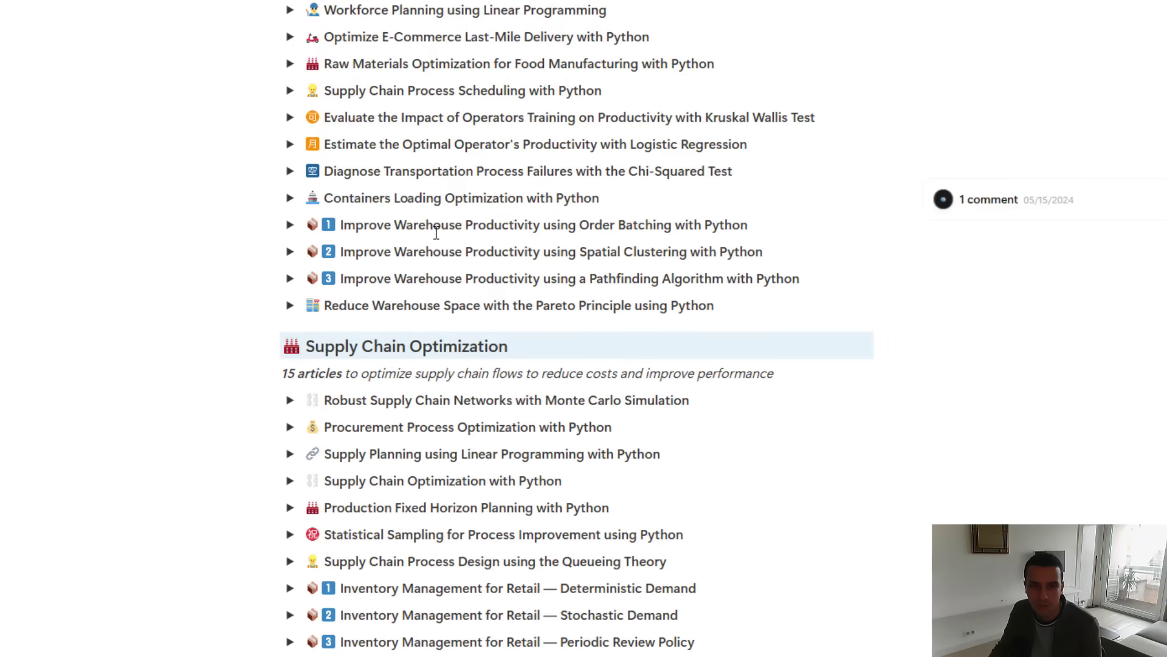
Expand the Monte Carlo network, linear programming planning and Supply Chain Optimization with Python entries
scroll(down, 3)
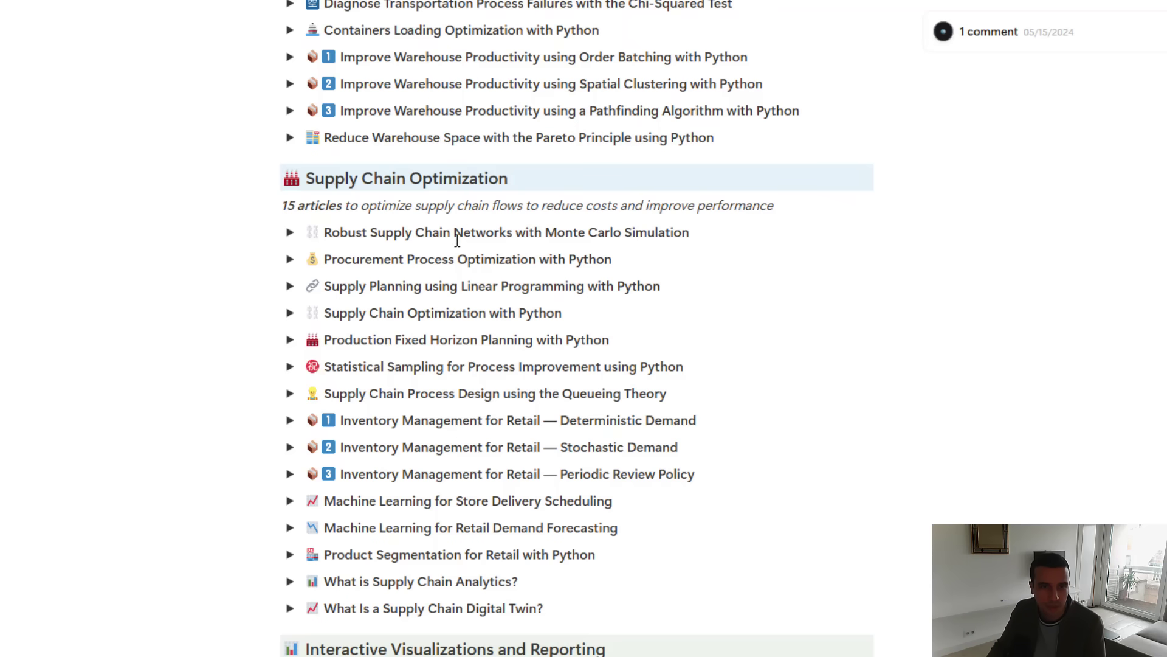
click(291, 231)
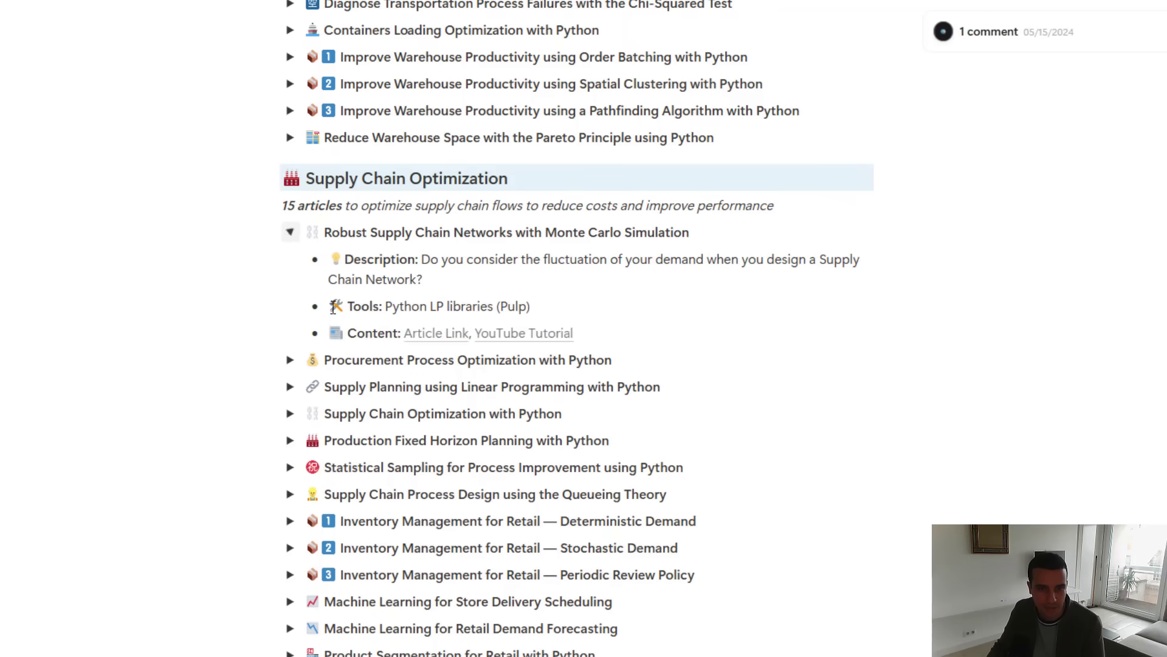
click(291, 386)
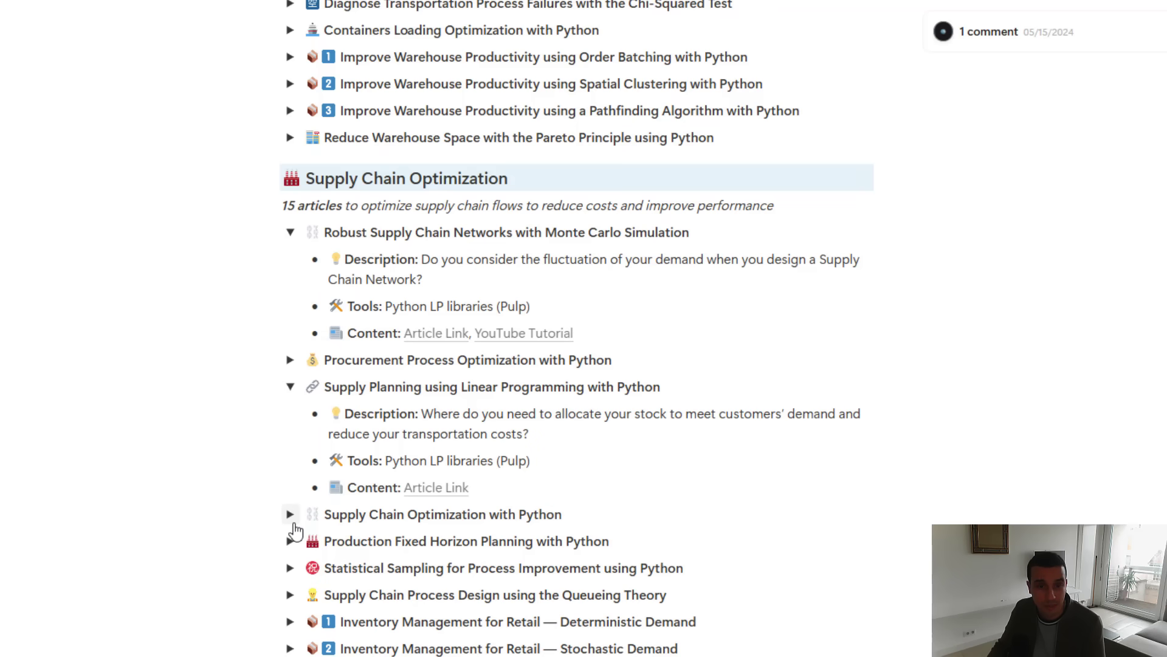
click(290, 513)
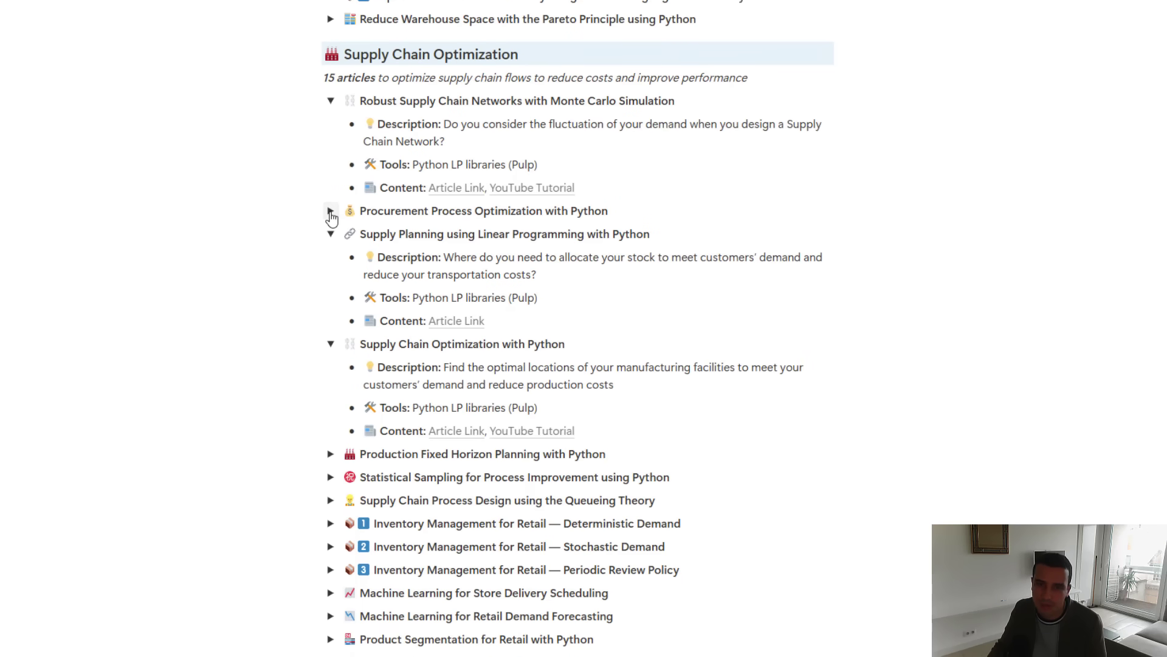
Expand the procurement optimization and production planning entries and continue down to Supply Chain Analytics
click(331, 211)
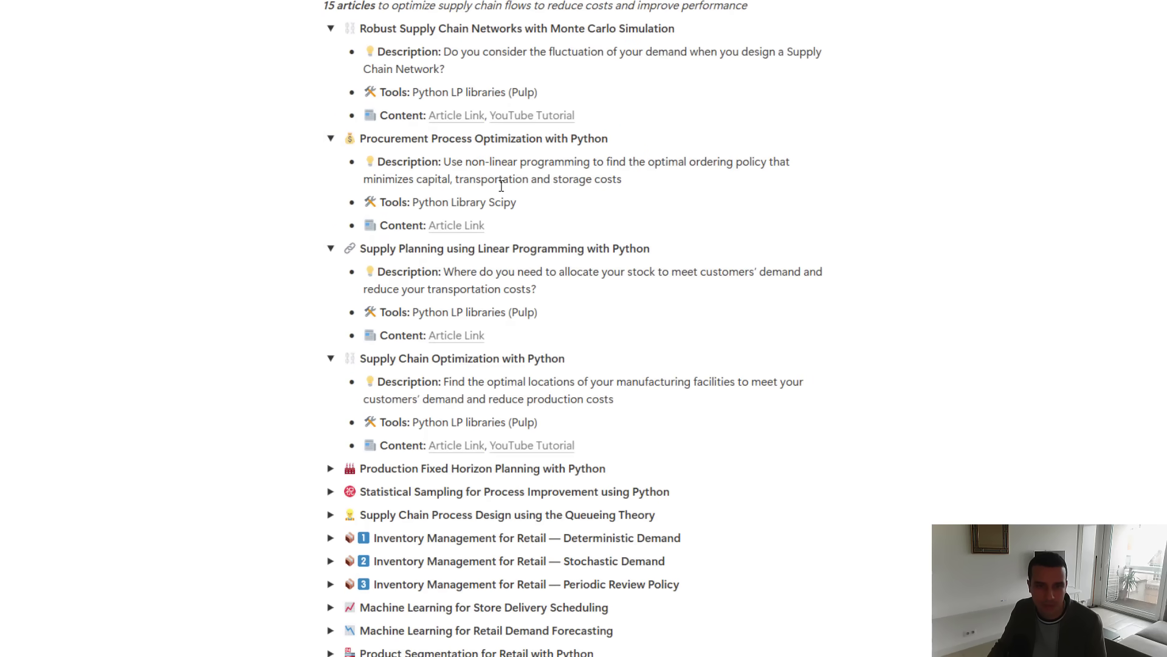
scroll(down, 3)
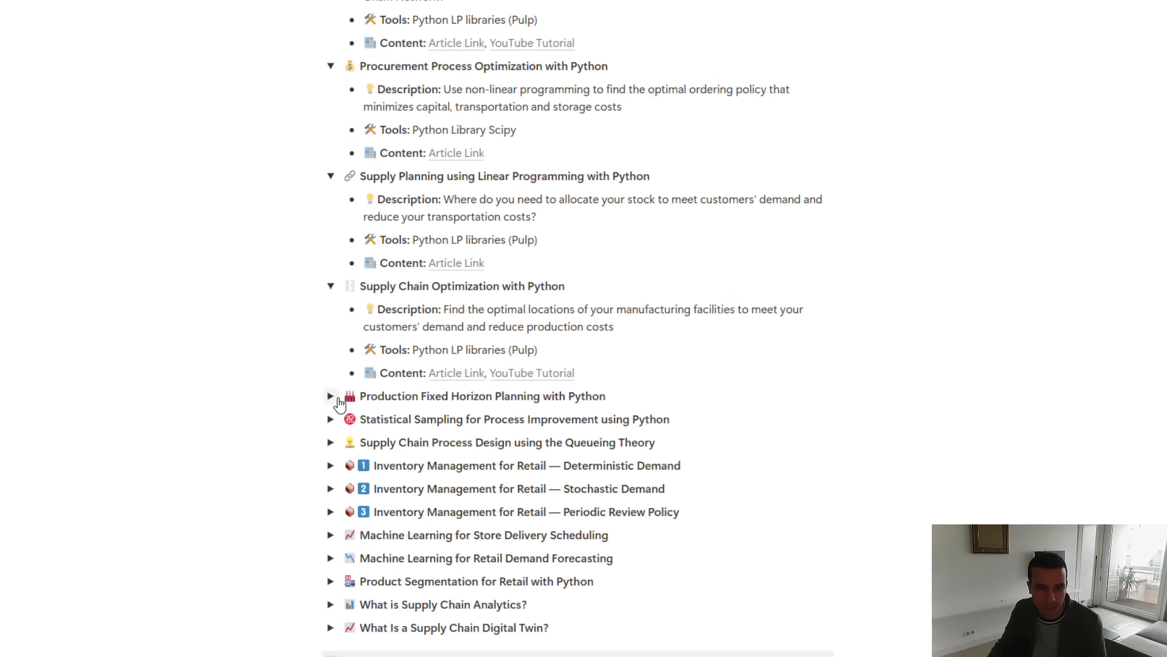
click(331, 395)
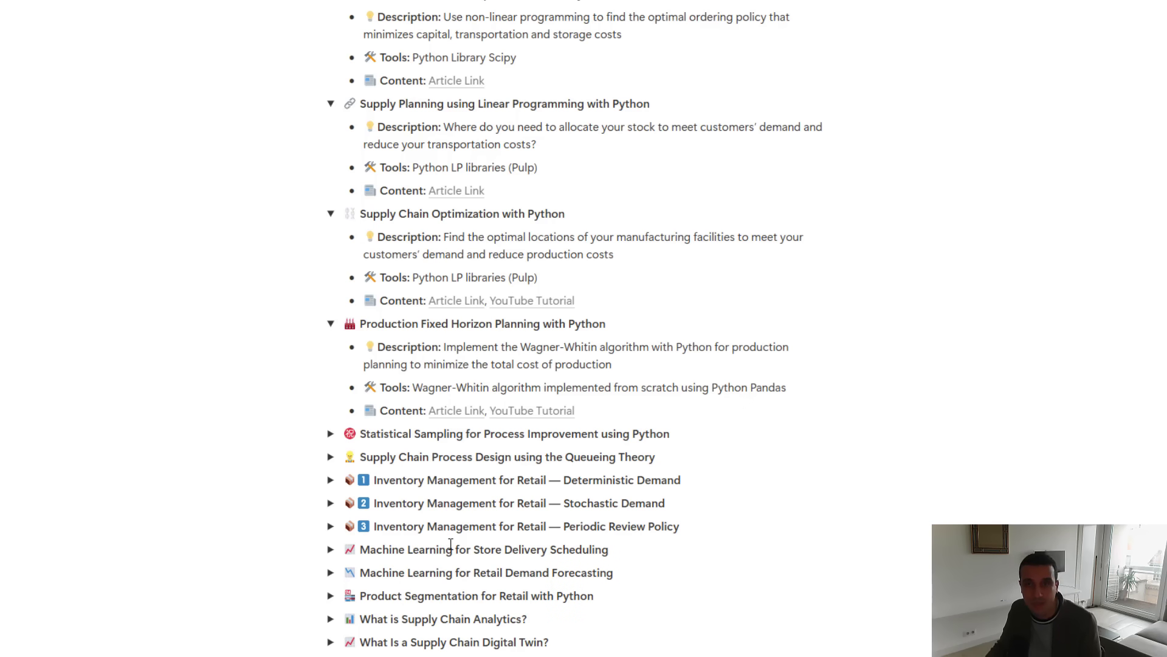
scroll(down, 3)
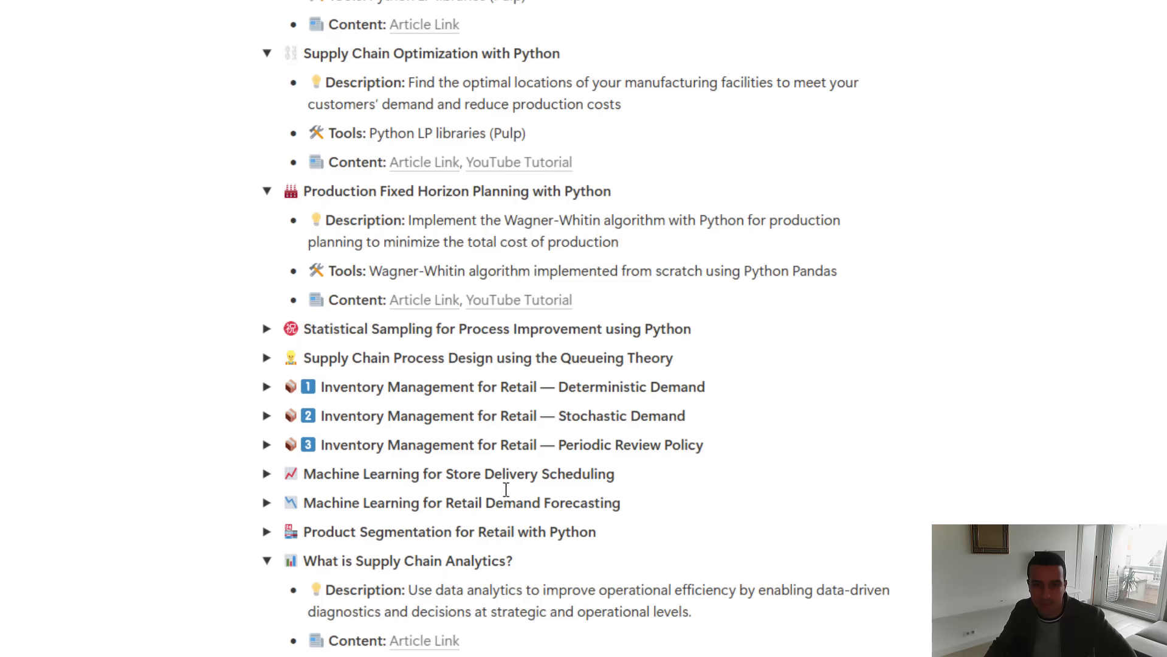
scroll(down, 3)
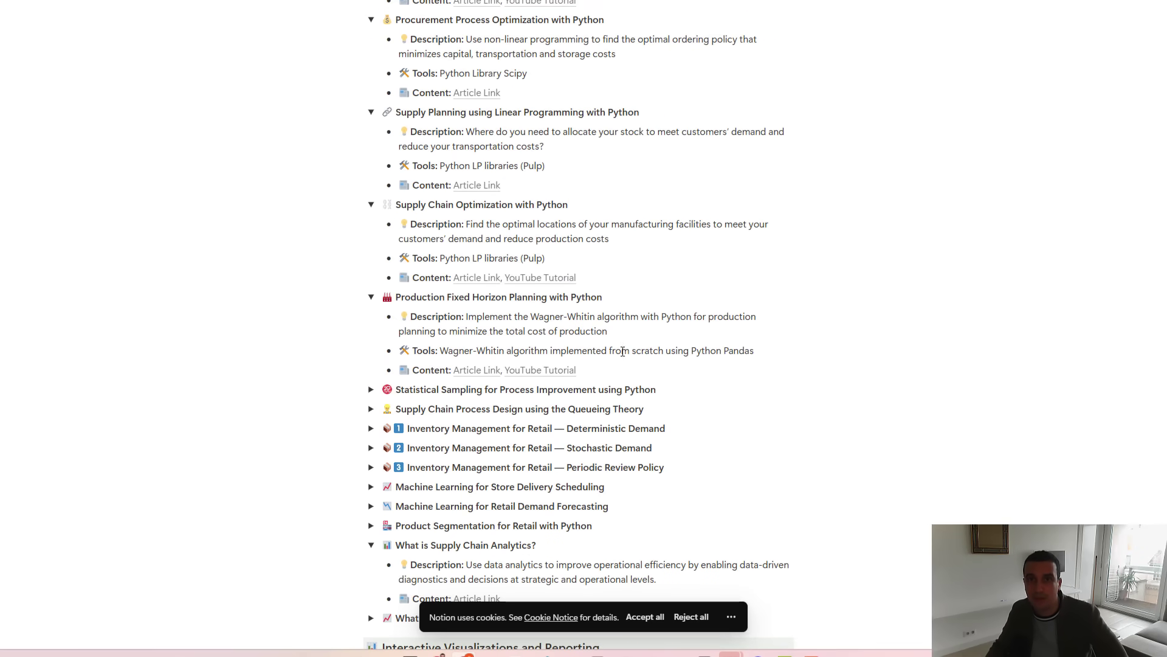
Read the Logistic Performance Management Using Data Analytics article on Medium from the Interactive Visualizations section
scroll(down, 3)
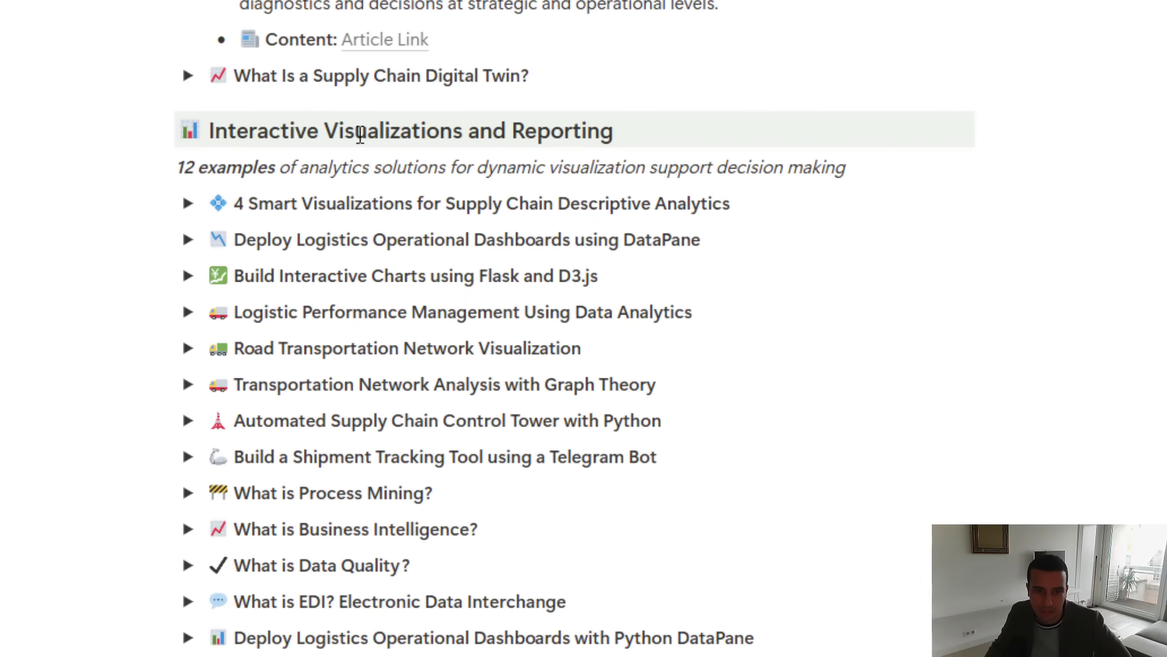
mouse_move(264, 197)
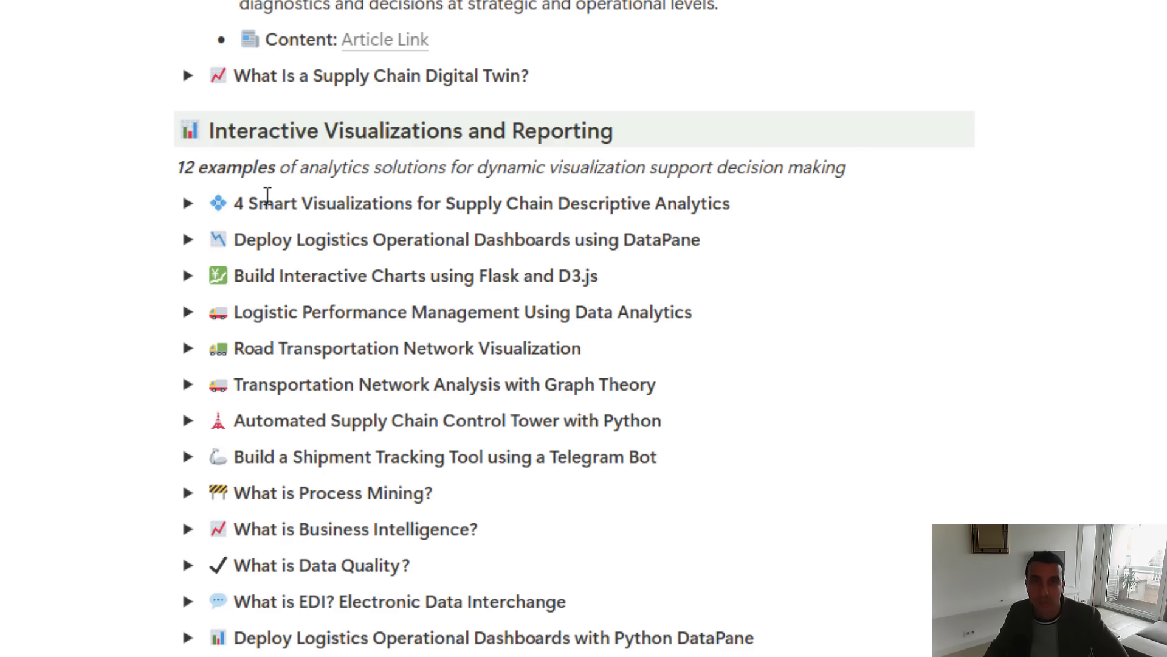
mouse_move(273, 250)
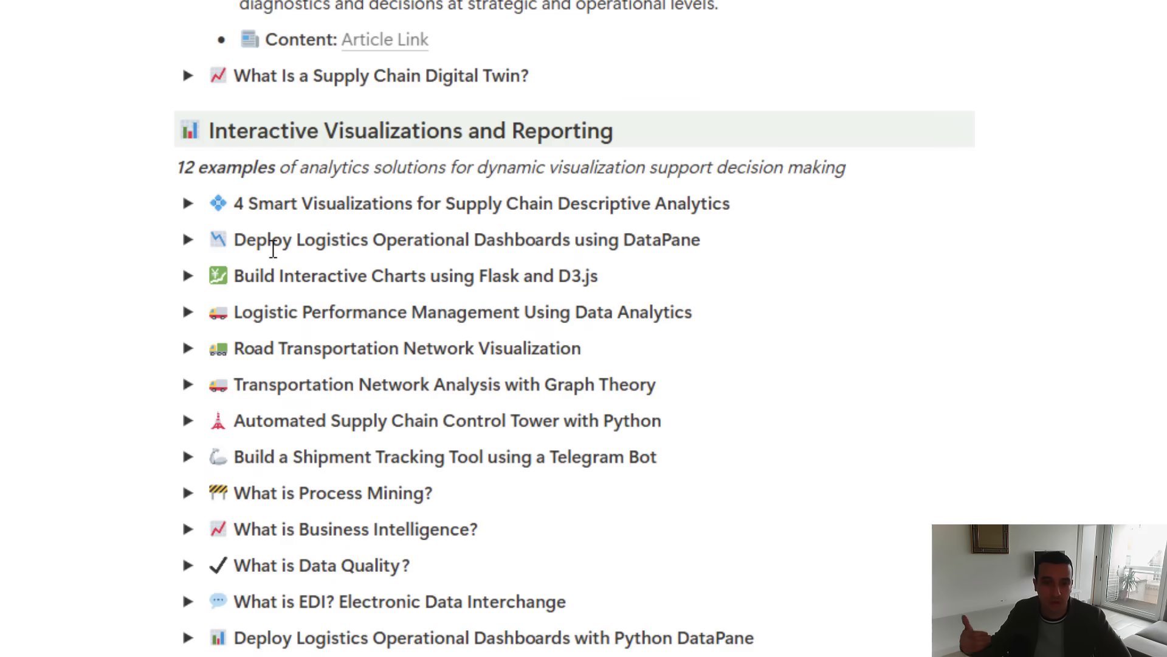
click(188, 311)
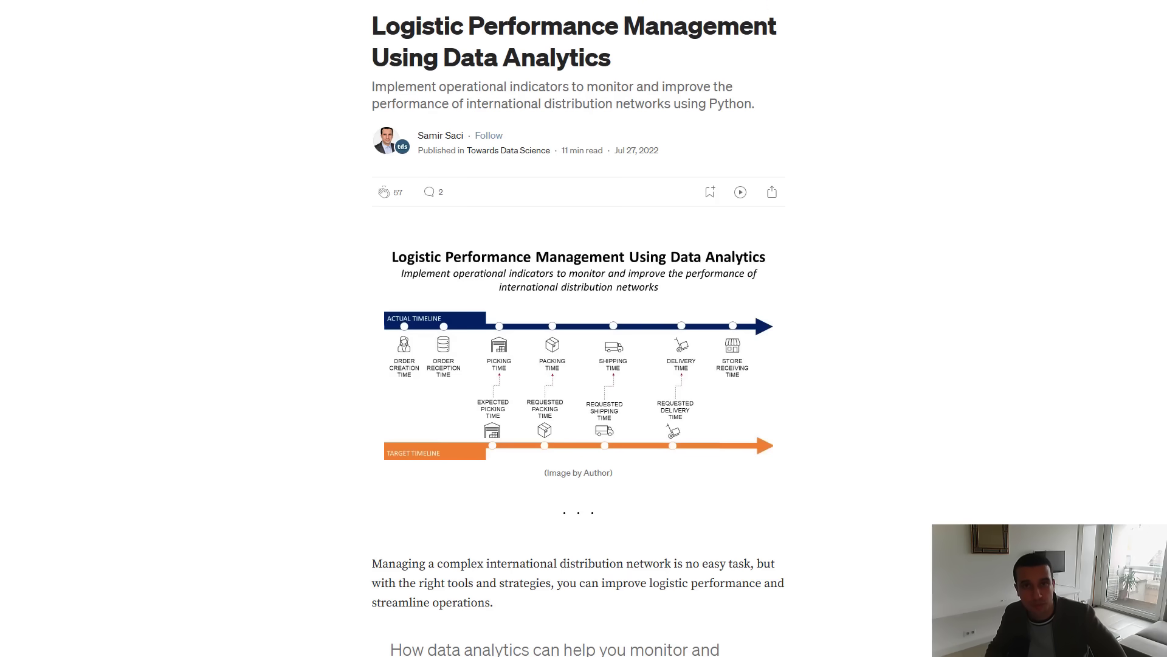
scroll(down, 3)
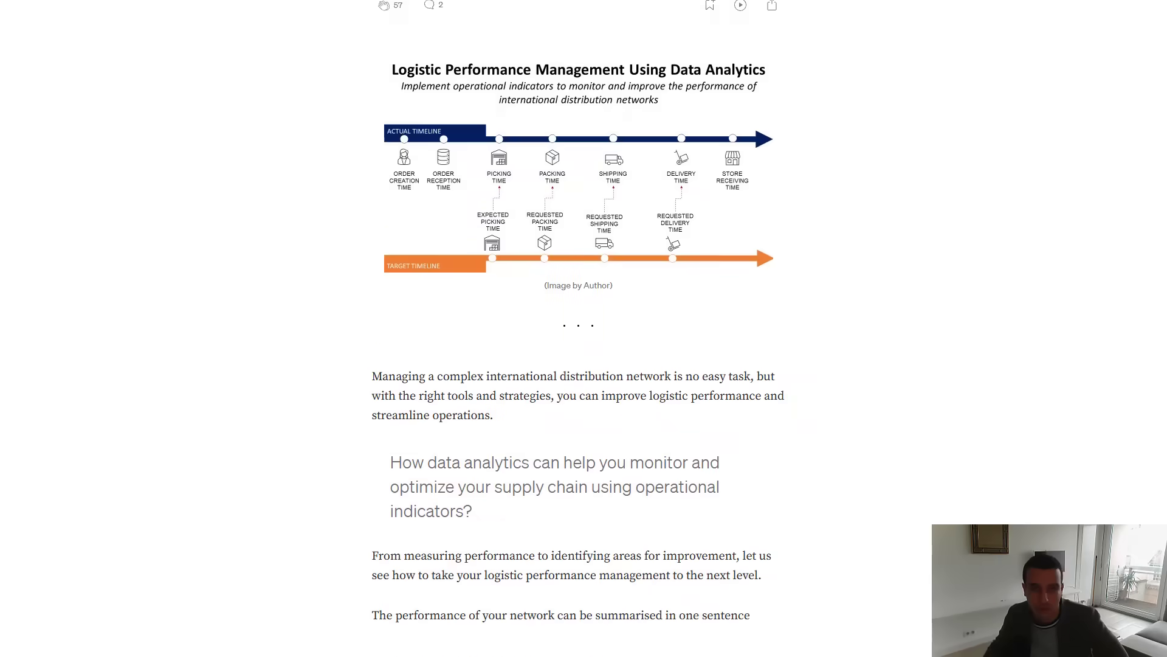
scroll(down, 3)
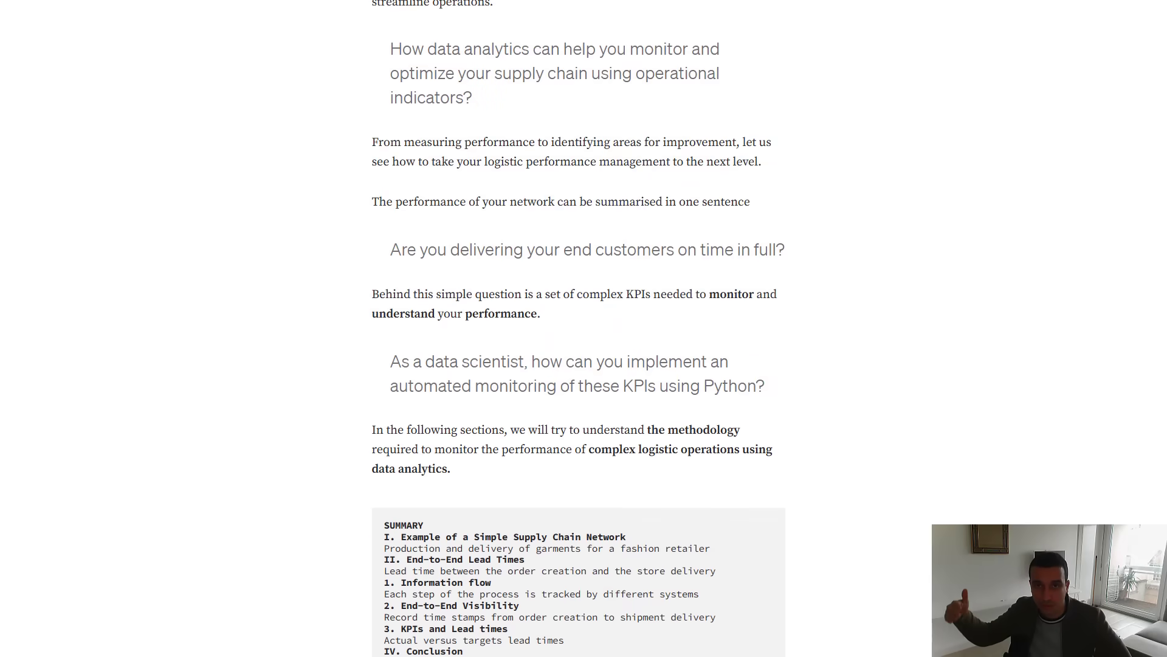
scroll(down, 3)
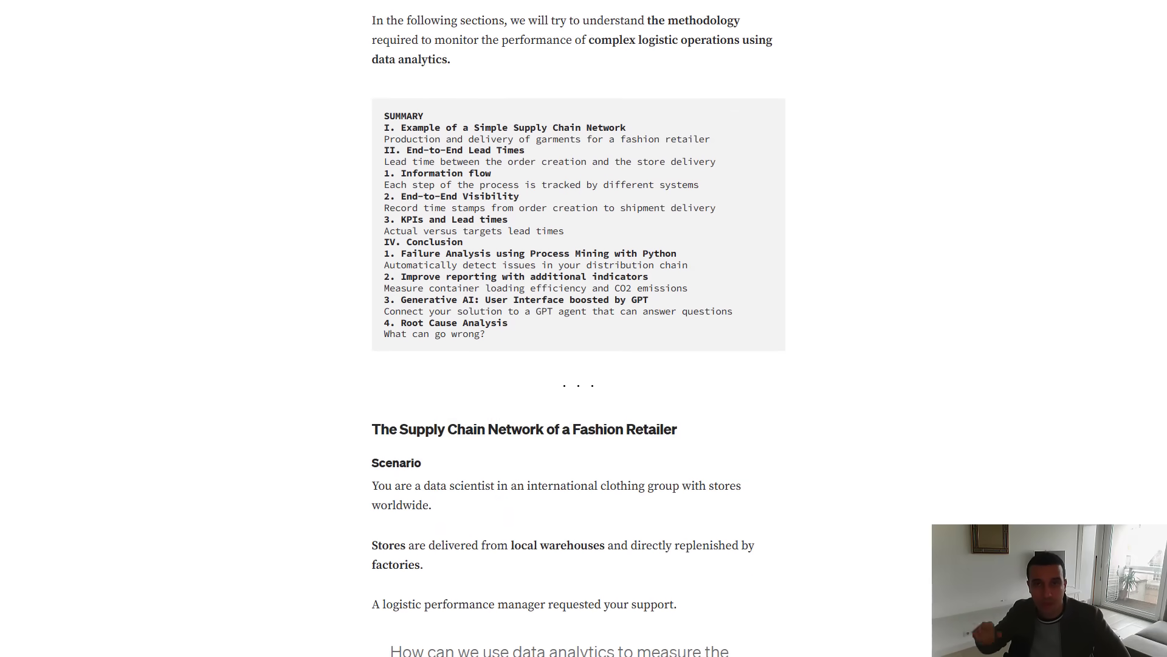
scroll(down, 3)
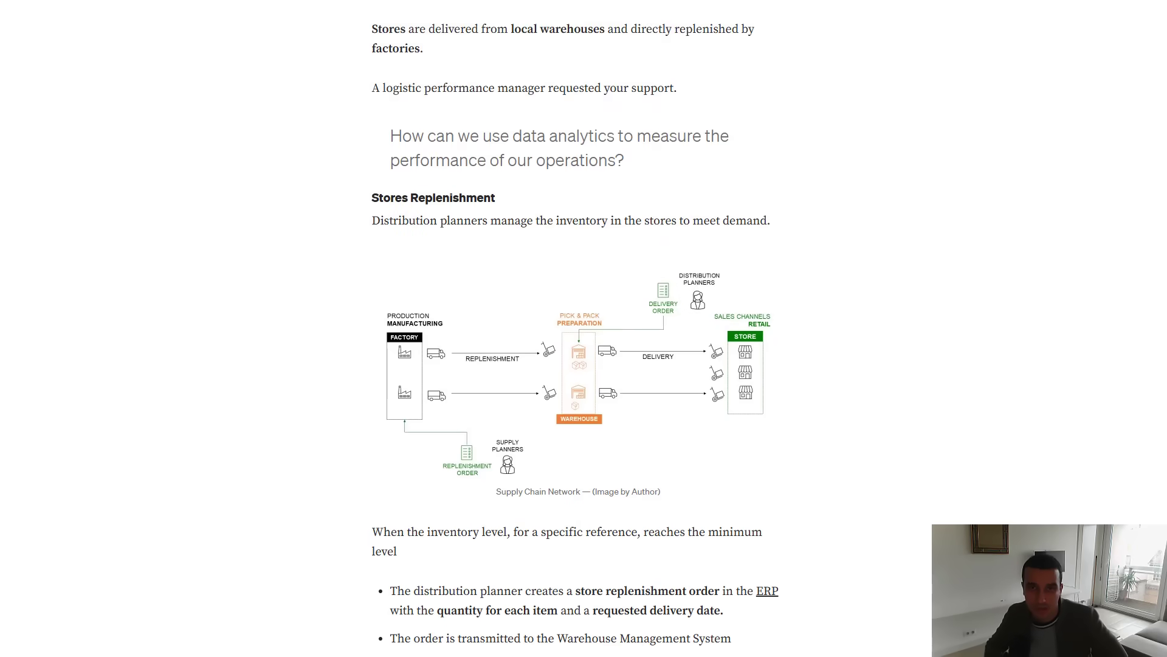
scroll(down, 3)
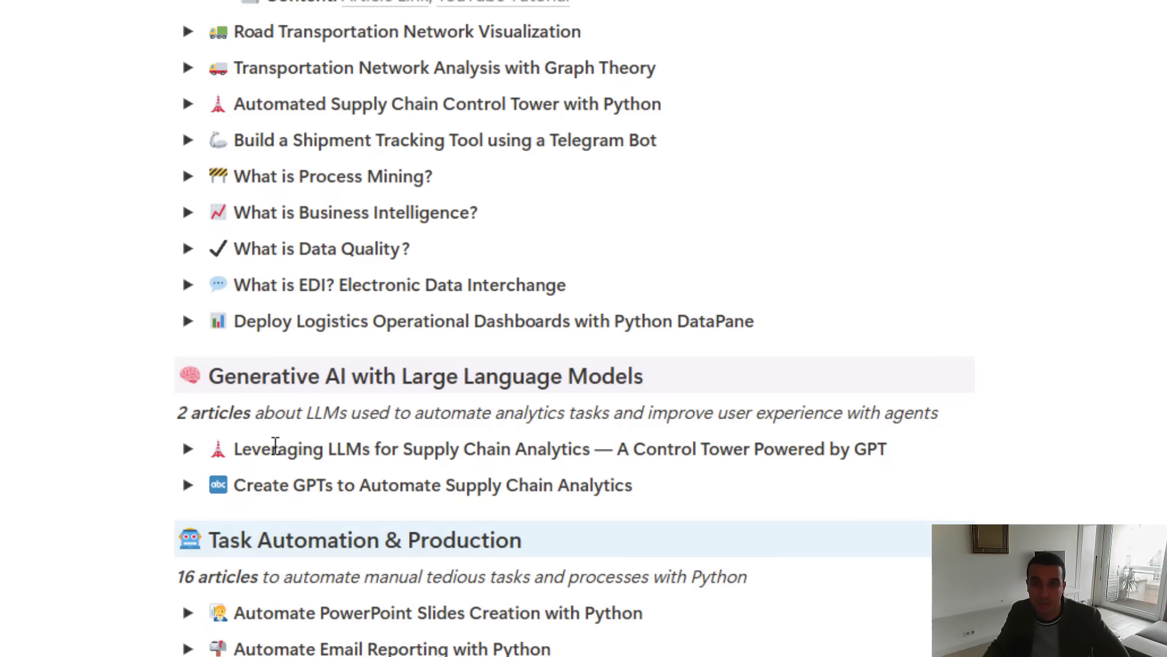
Expand the LLM control tower and Create GPTs entries to show their descriptions and links
click(188, 449)
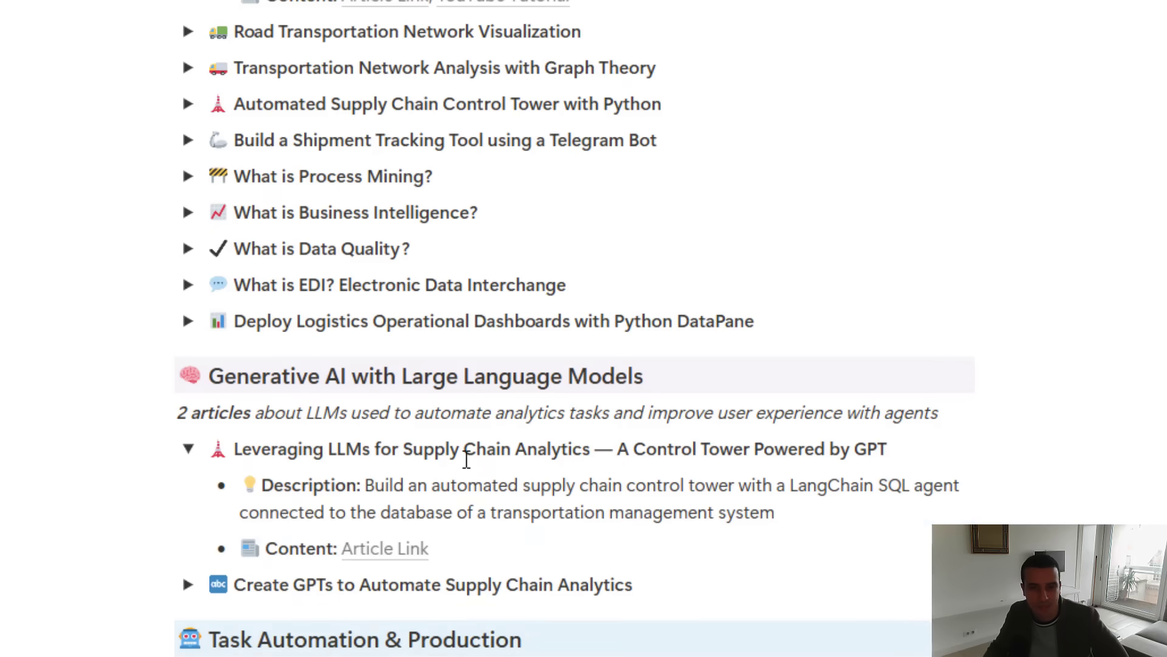
scroll(down, 3)
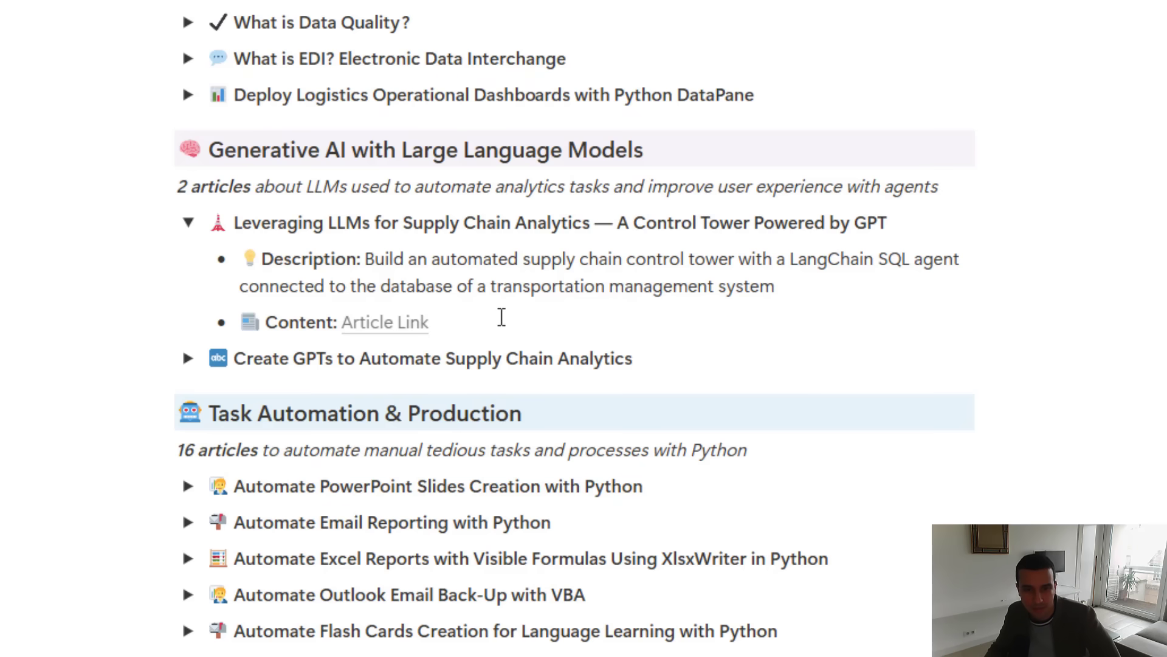
click(187, 358)
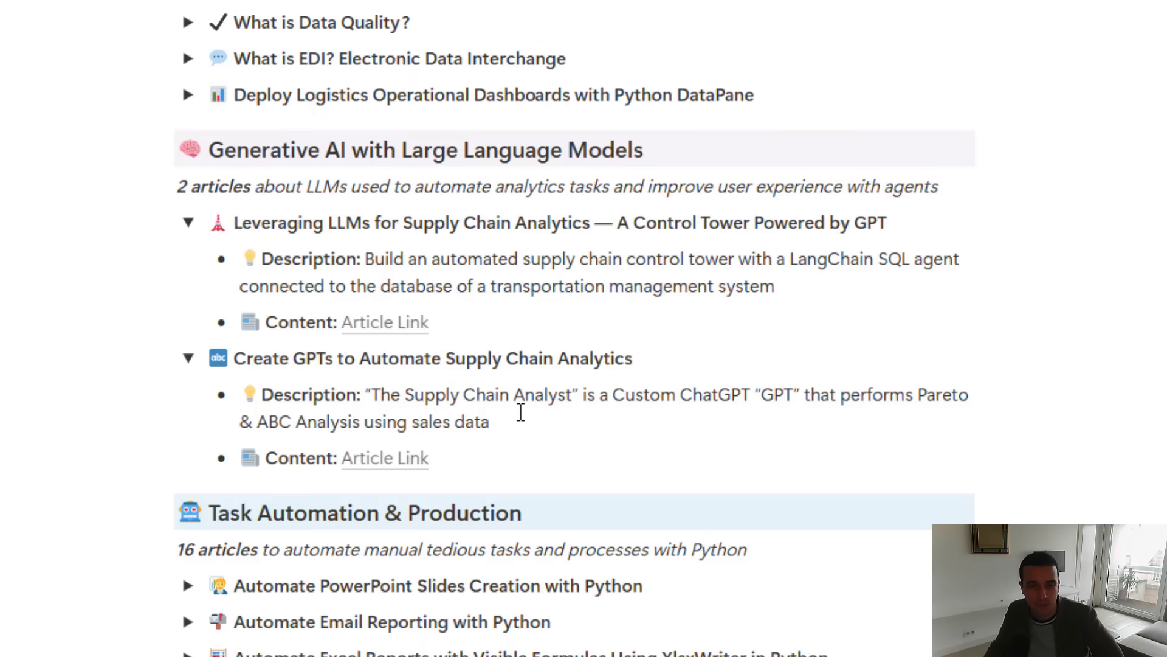
scroll(down, 3)
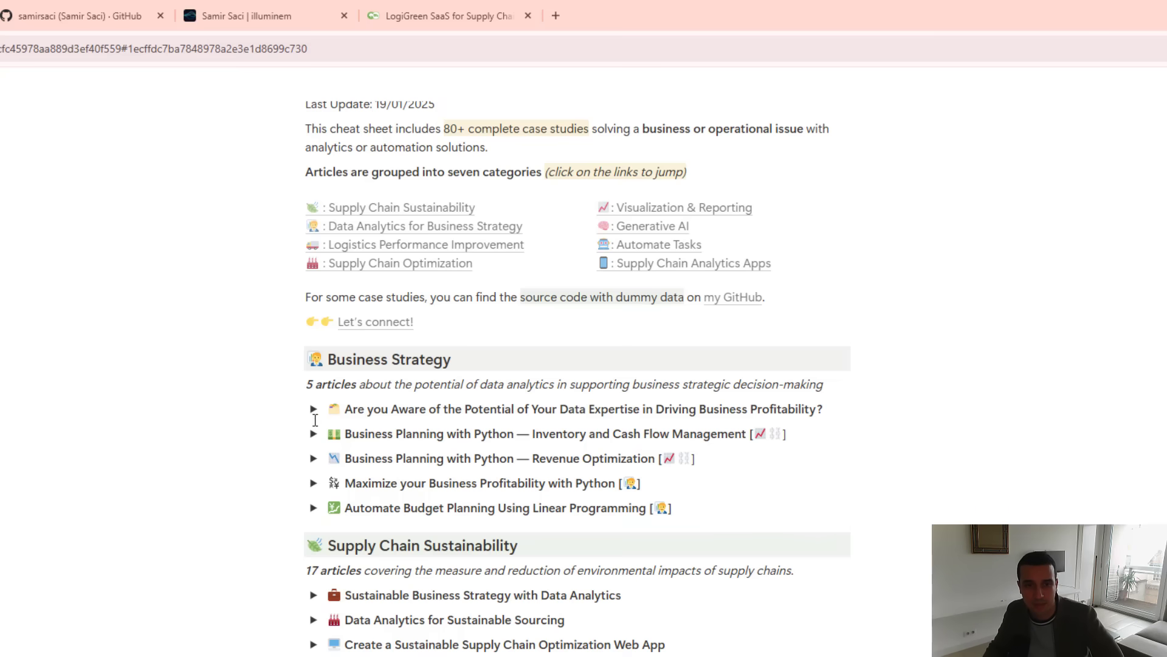
Expand the data expertise profitability and inventory and cash flow Business Strategy entries, reaching the Sustainability list
click(313, 408)
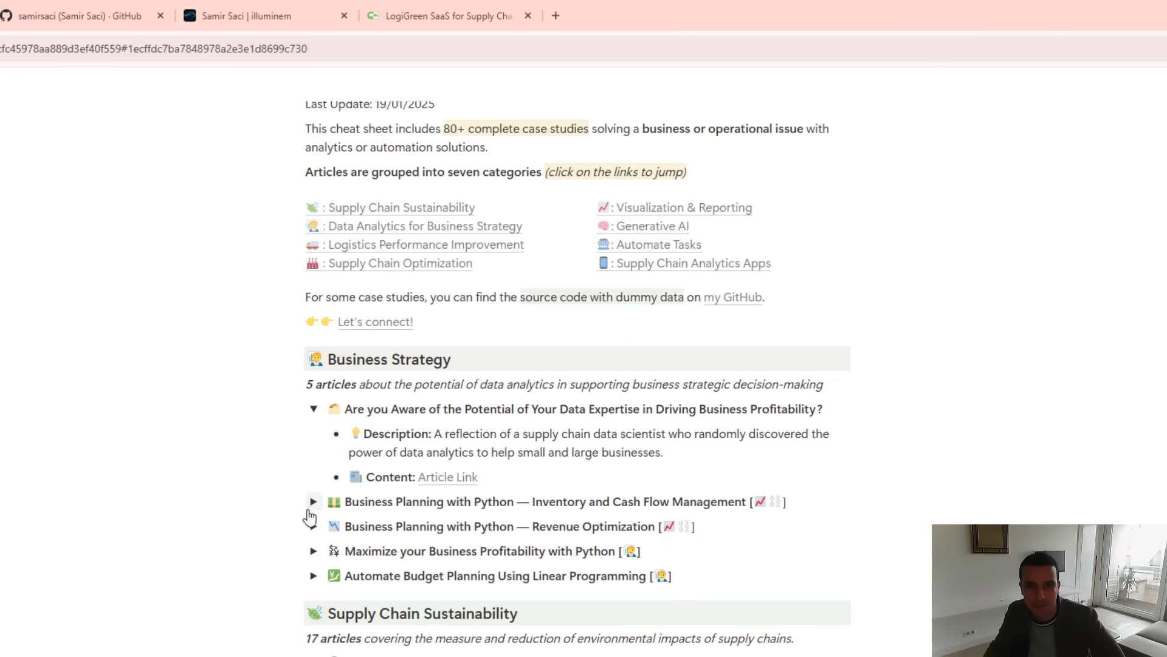
click(314, 501)
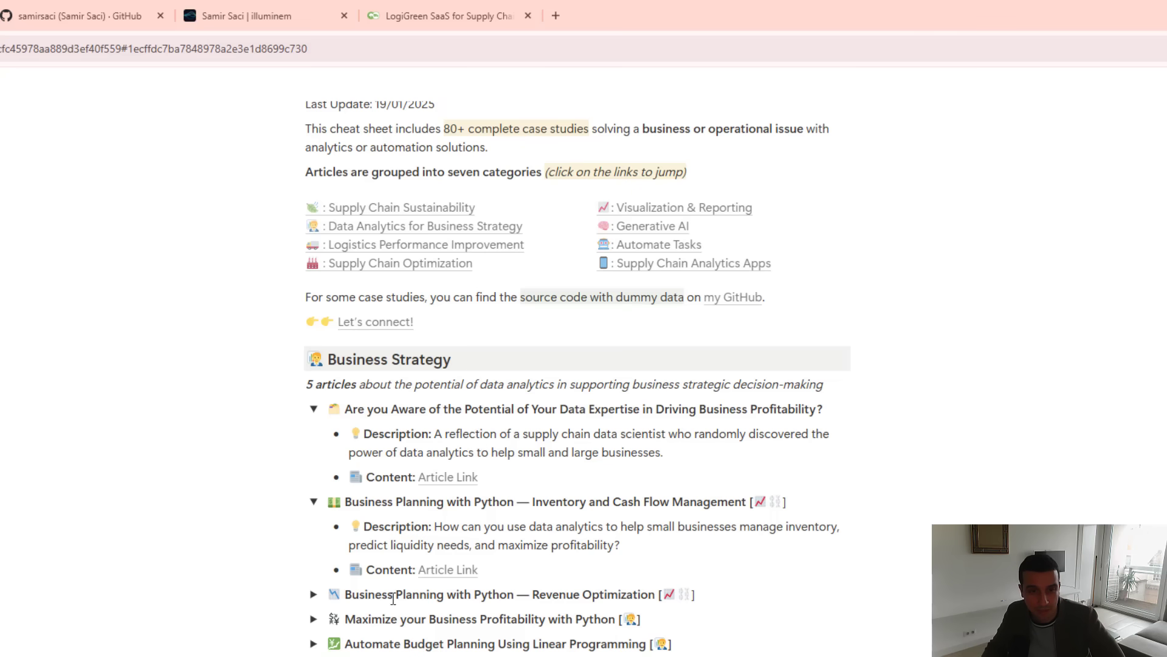
scroll(down, 3)
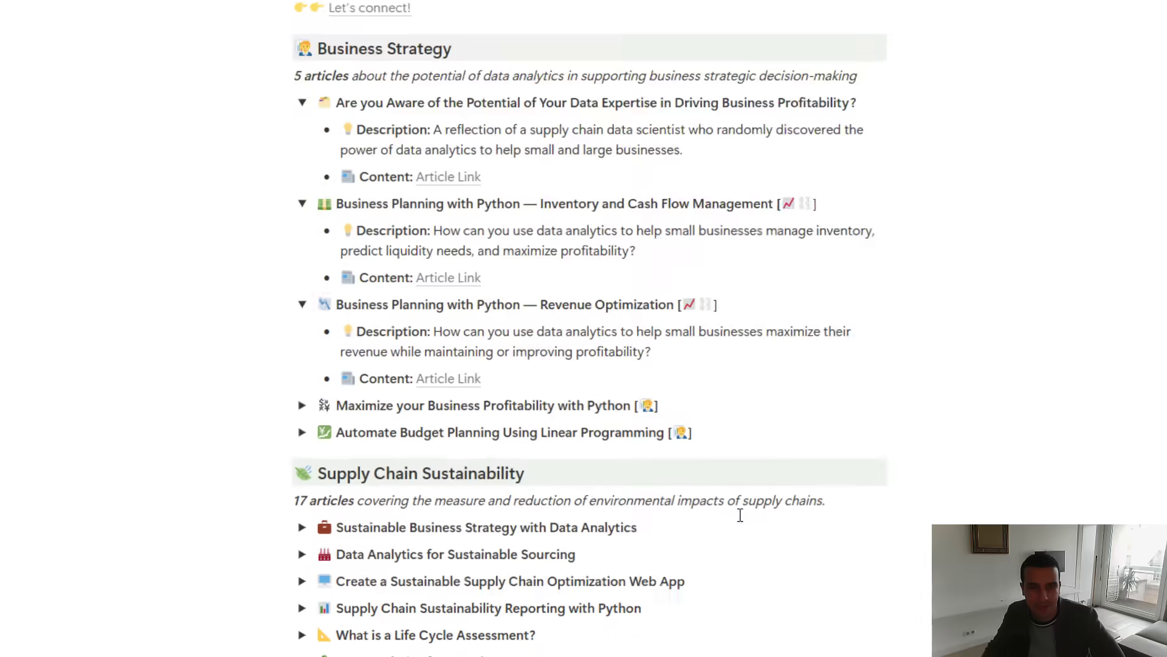
scroll(down, 3)
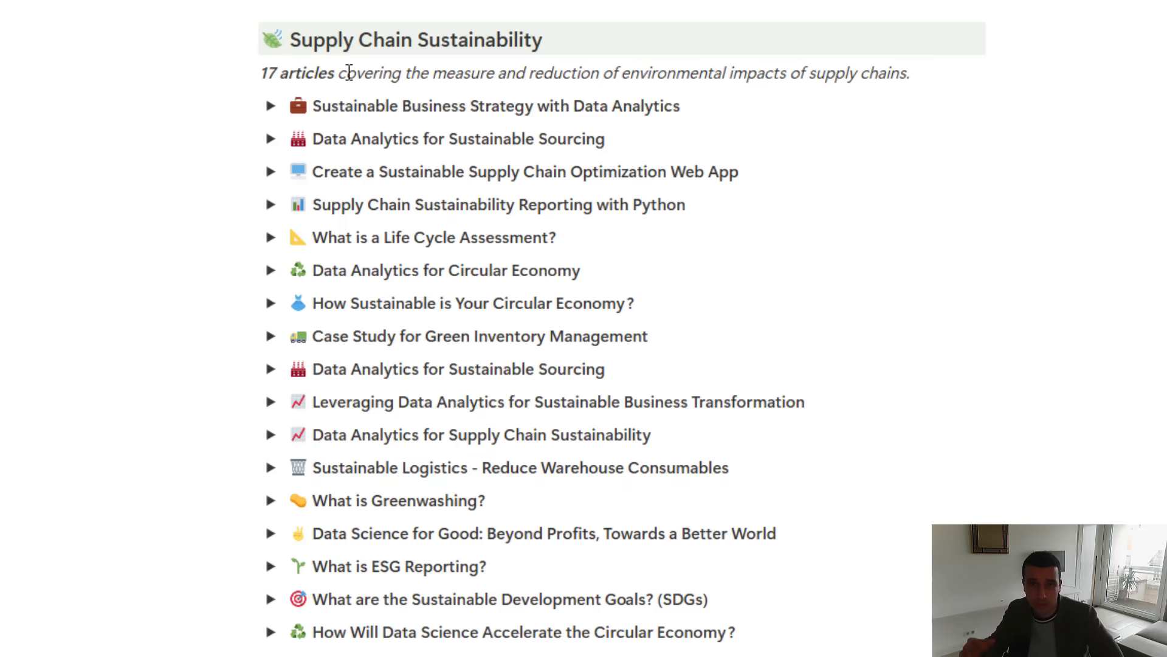
mouse_move(400, 186)
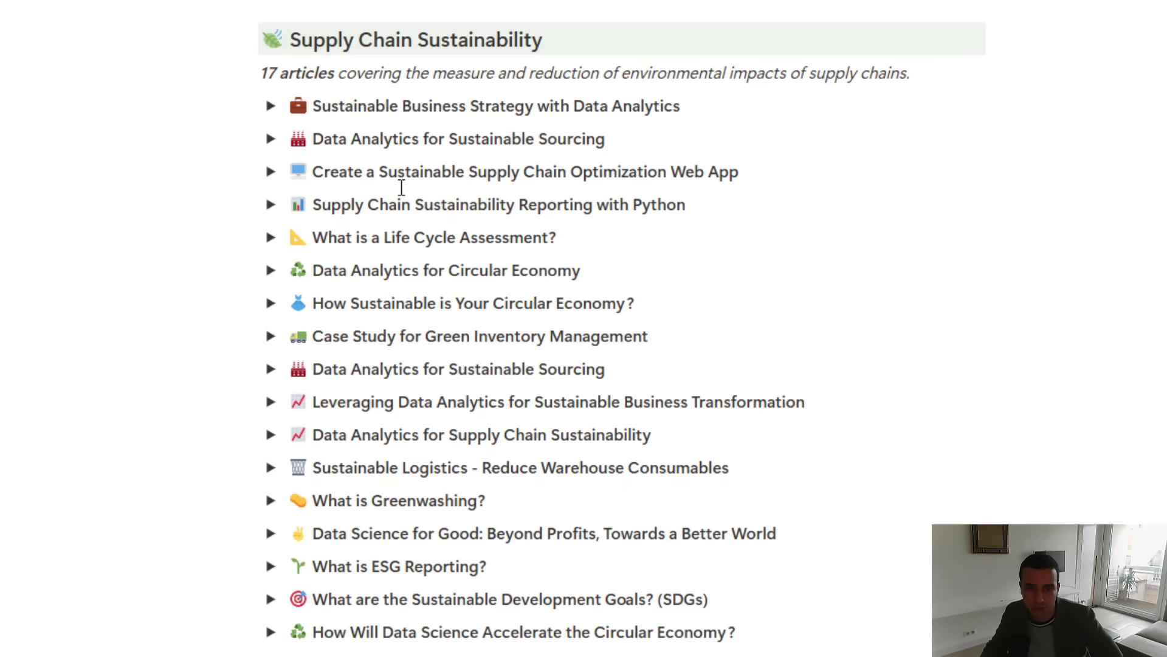
scroll(down, 3)
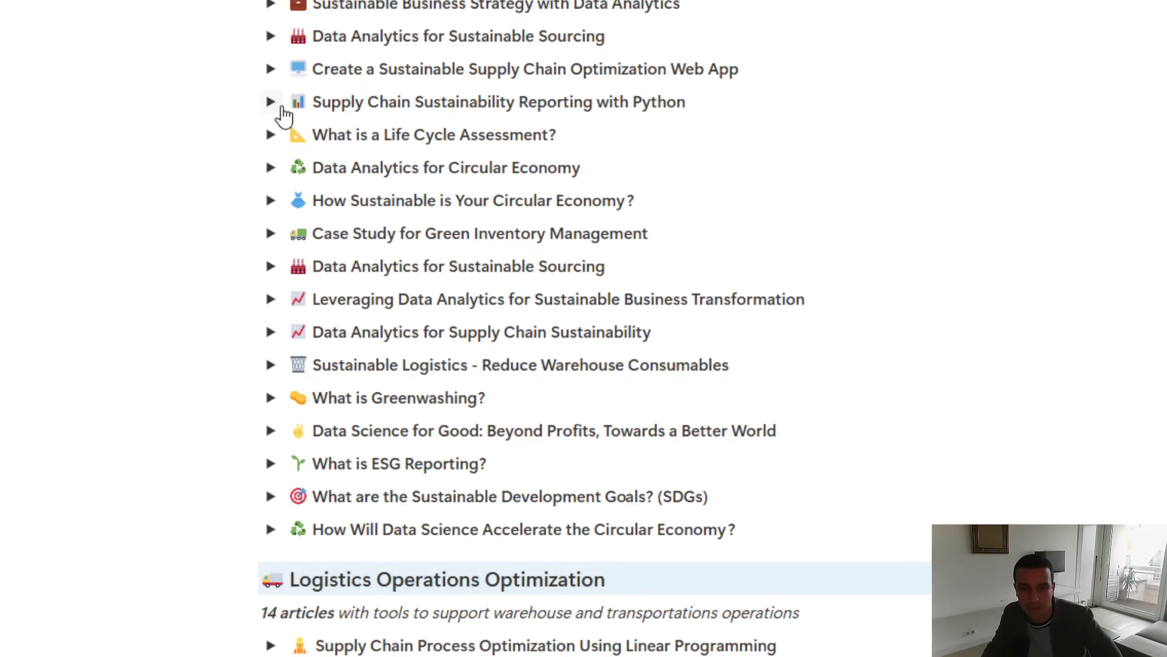
click(270, 135)
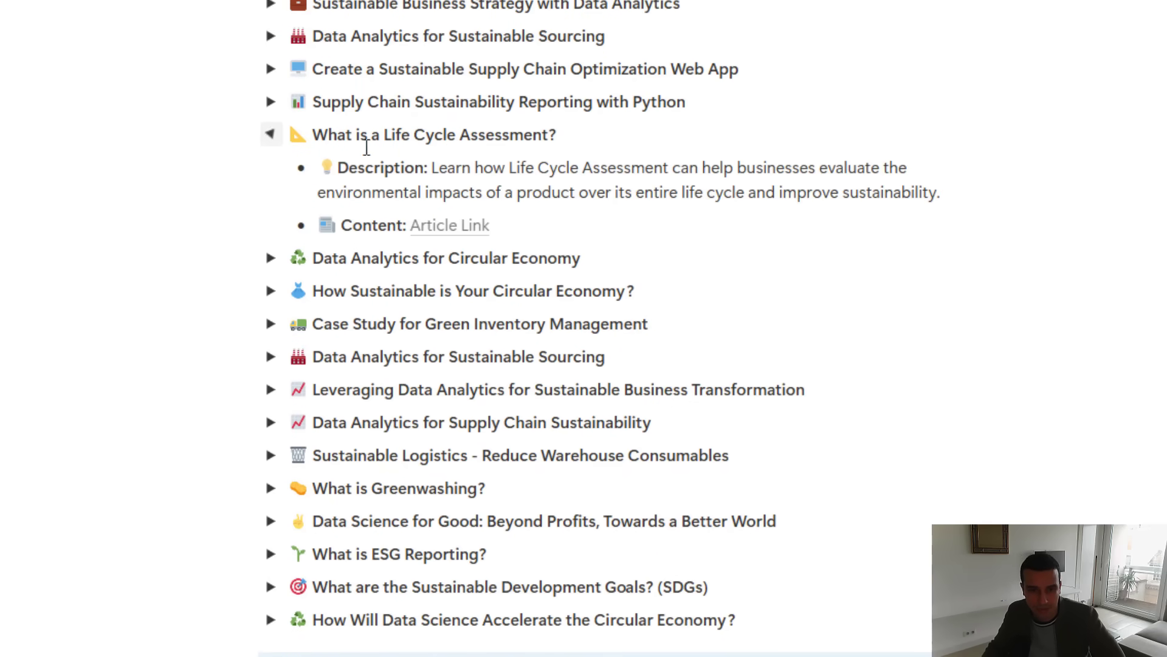
click(449, 225)
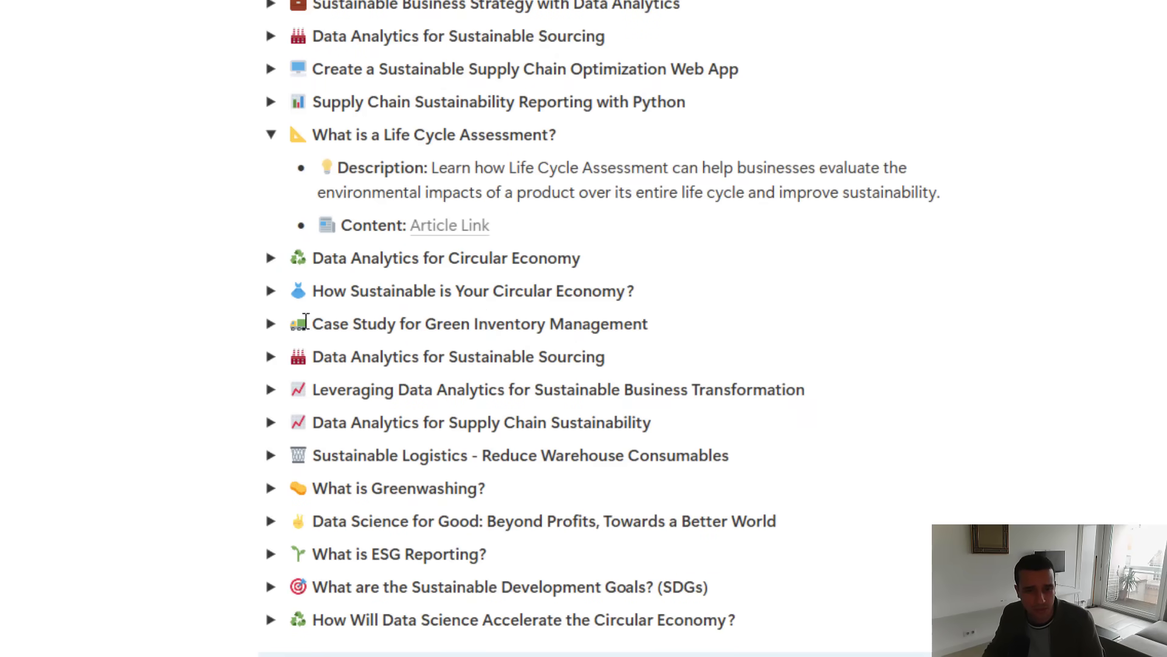
click(271, 290)
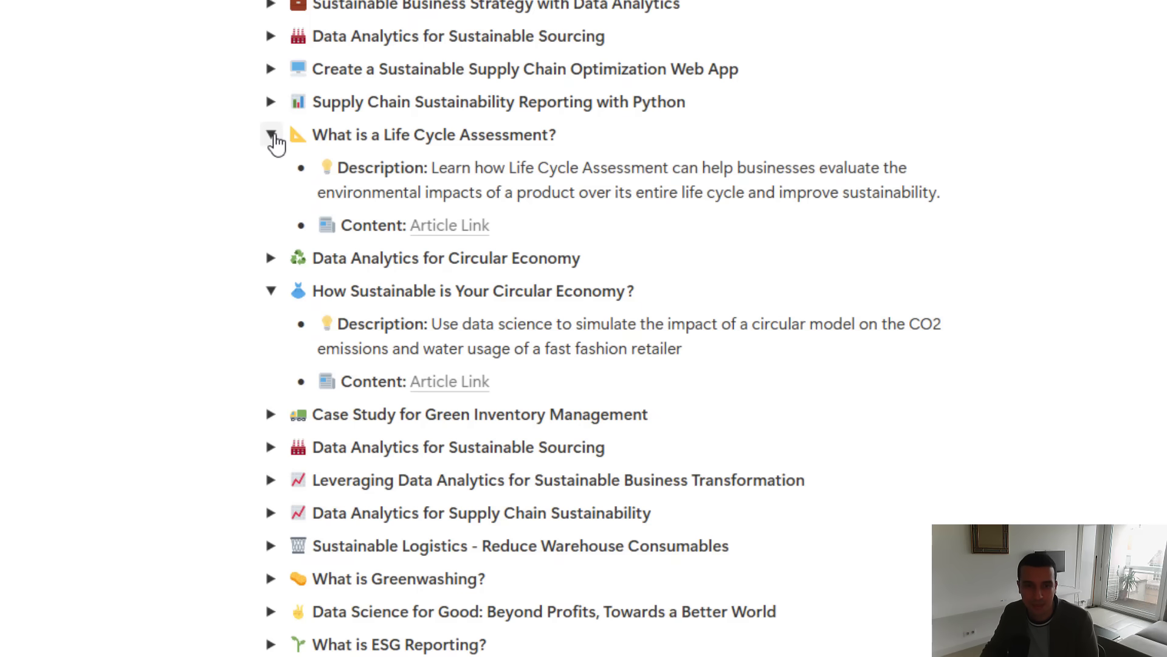
click(272, 135)
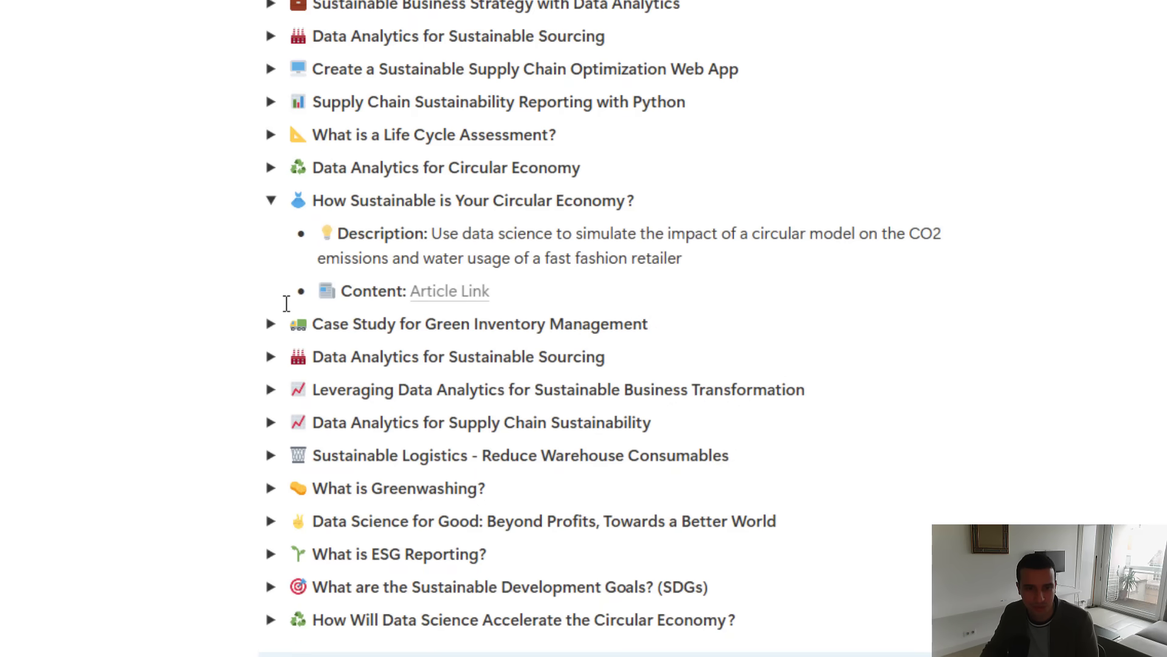
click(271, 200)
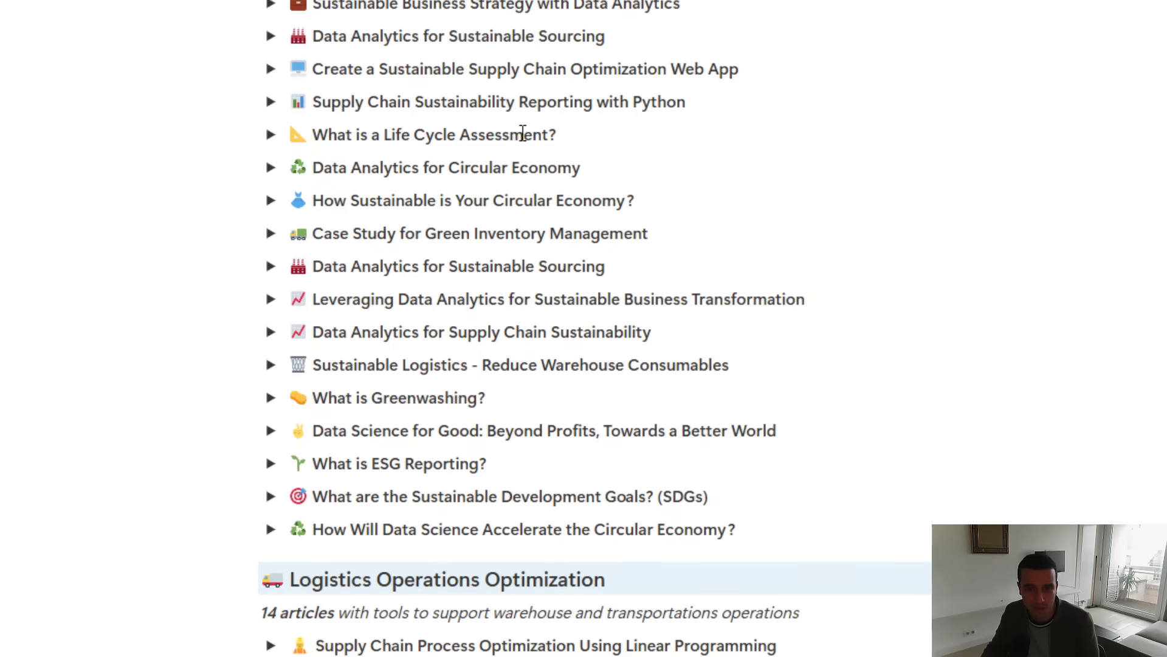
scroll(down, 3)
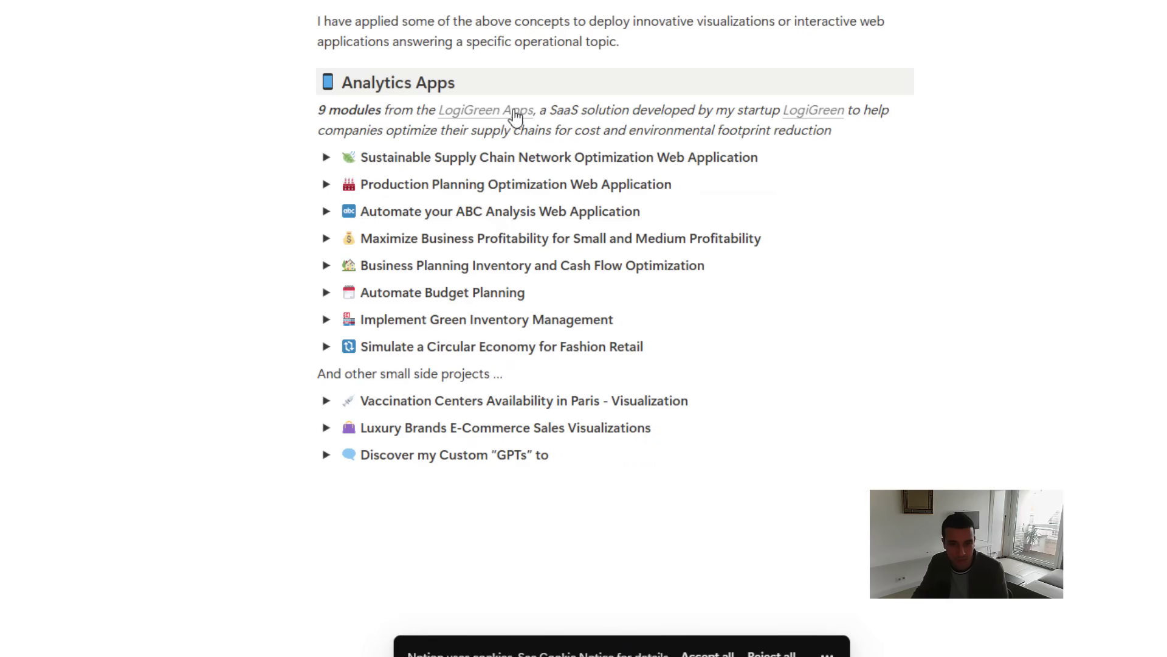
mouse_move(814, 111)
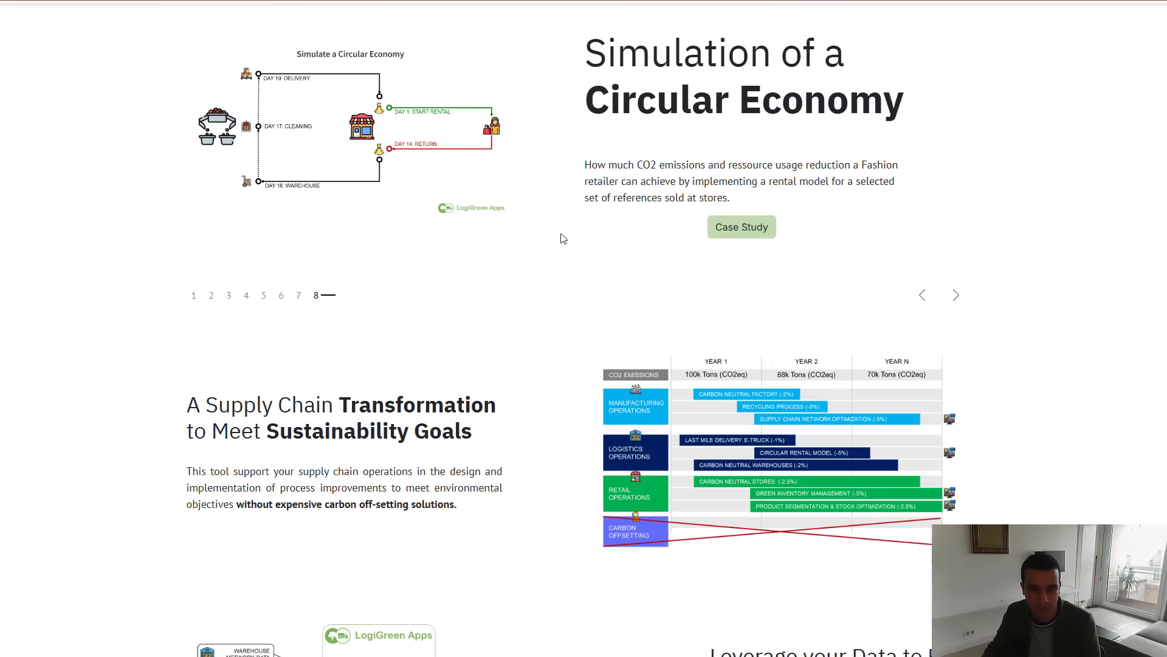
Scroll the LogiGreen Apps site down to its Try our Demo section
scroll(down, 3)
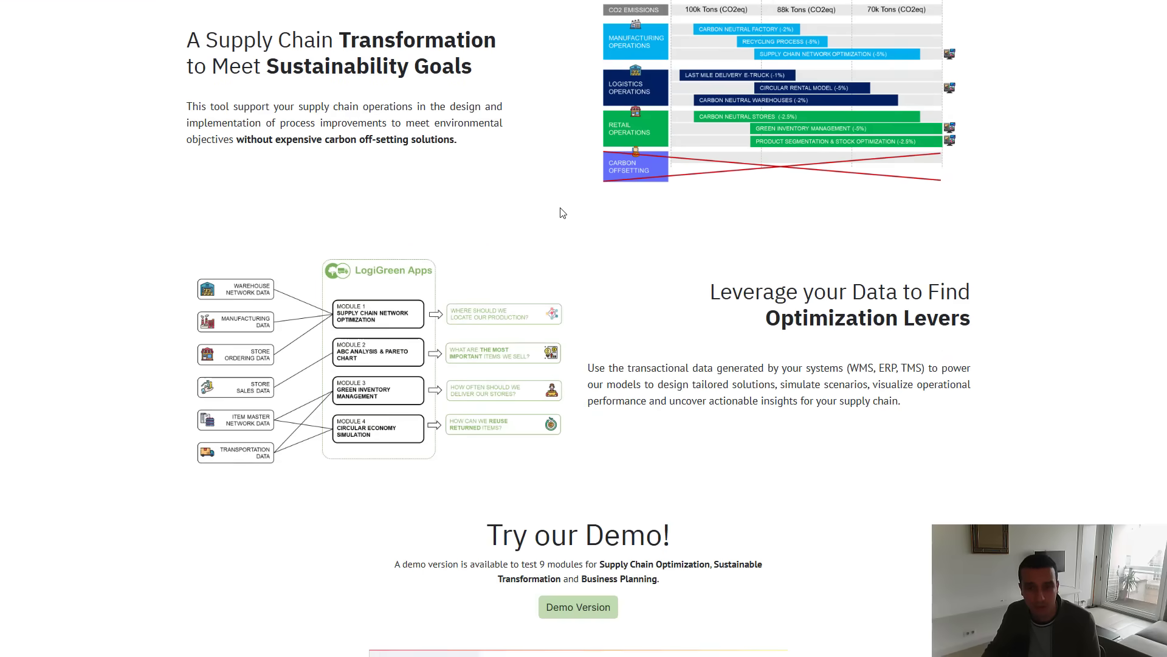
scroll(down, 3)
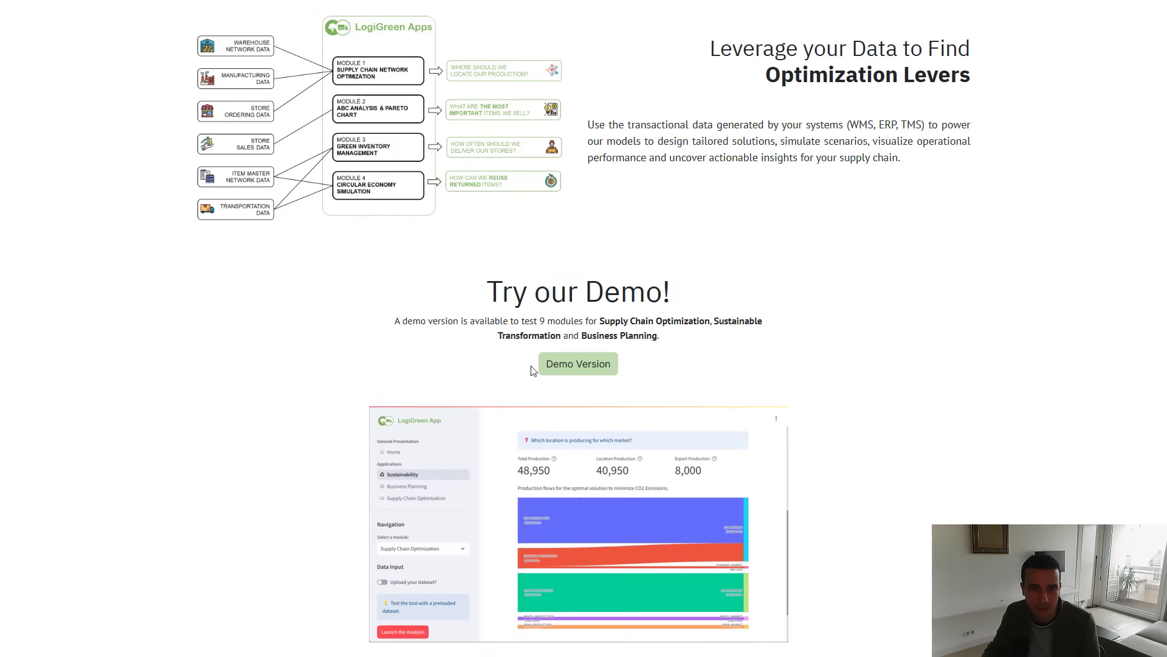
Launch the demo, view the Sustainability, Business Planning and Supply Chain Optimization overviews, and load the ABC Analysis module
click(578, 364)
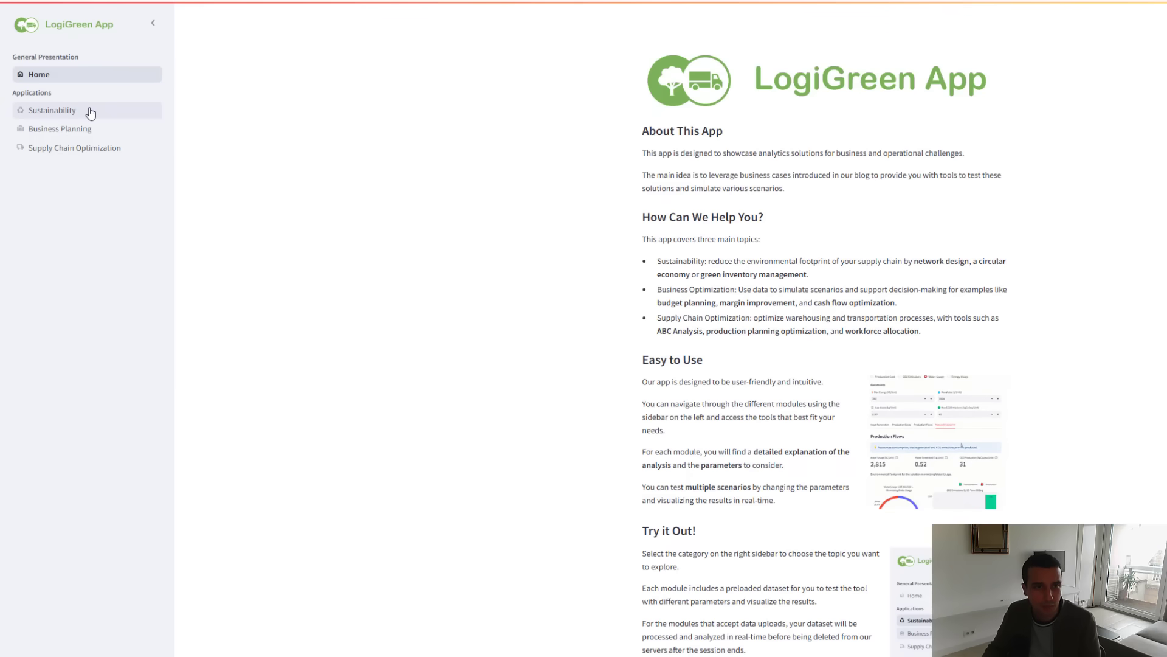
click(51, 110)
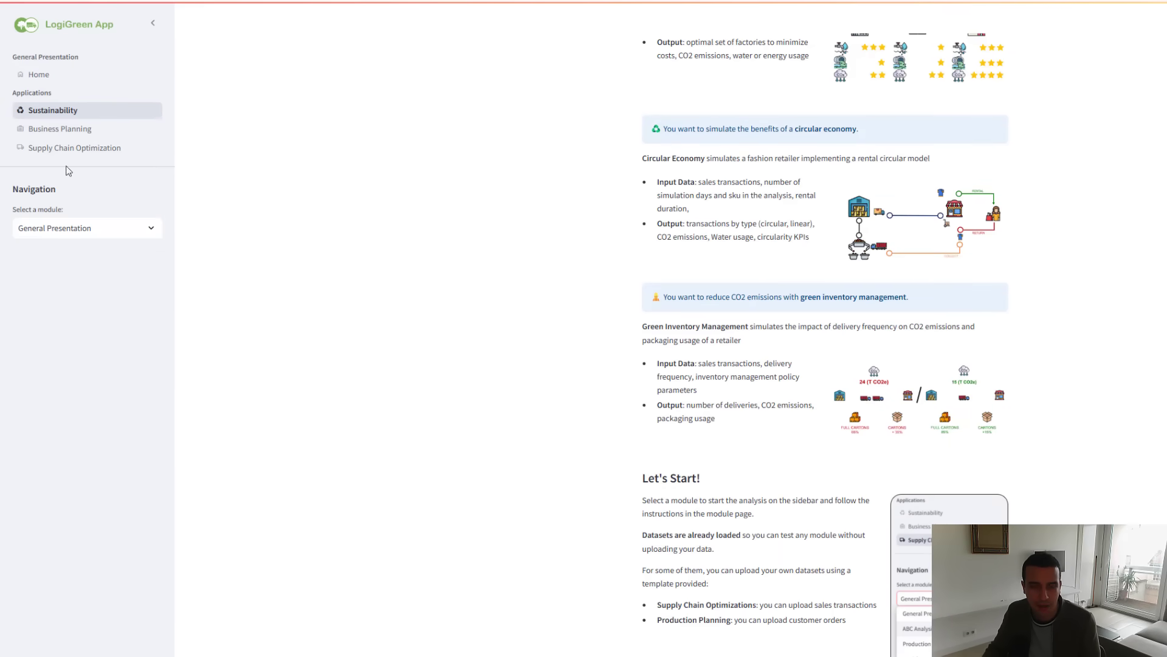
click(59, 127)
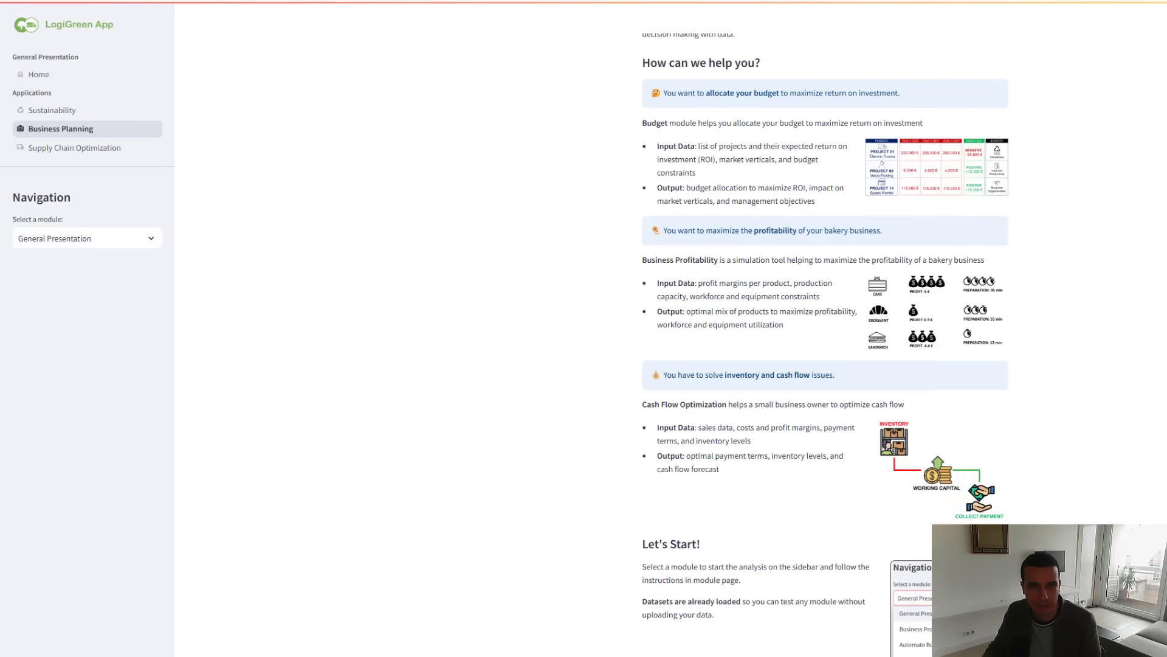
click(74, 147)
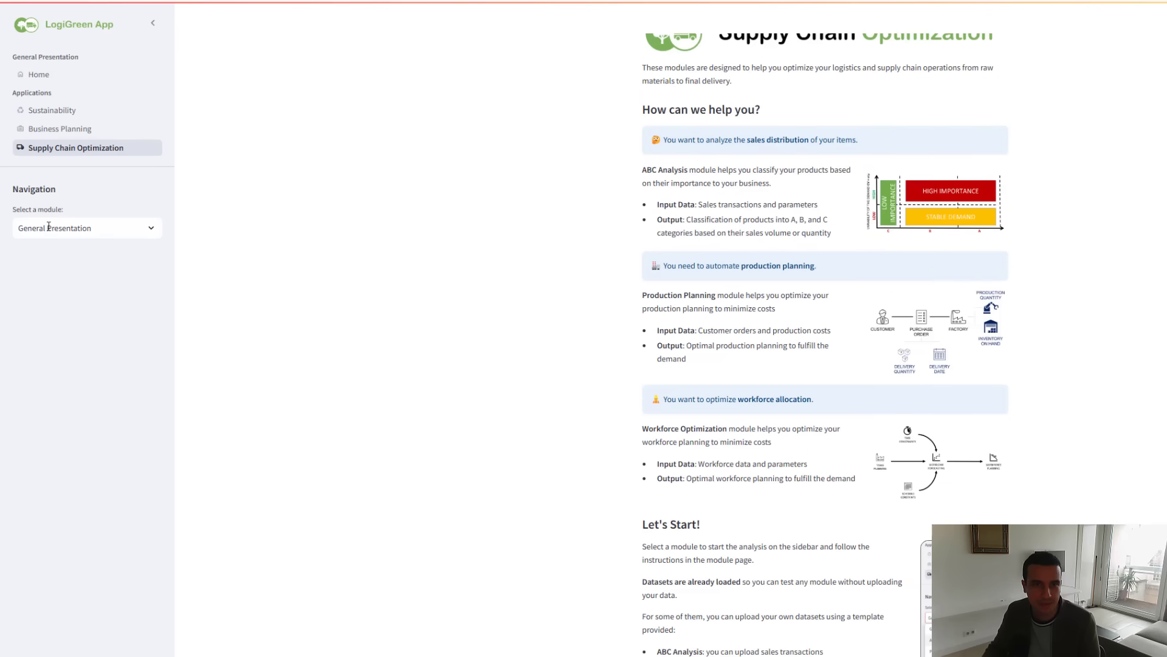
click(85, 227)
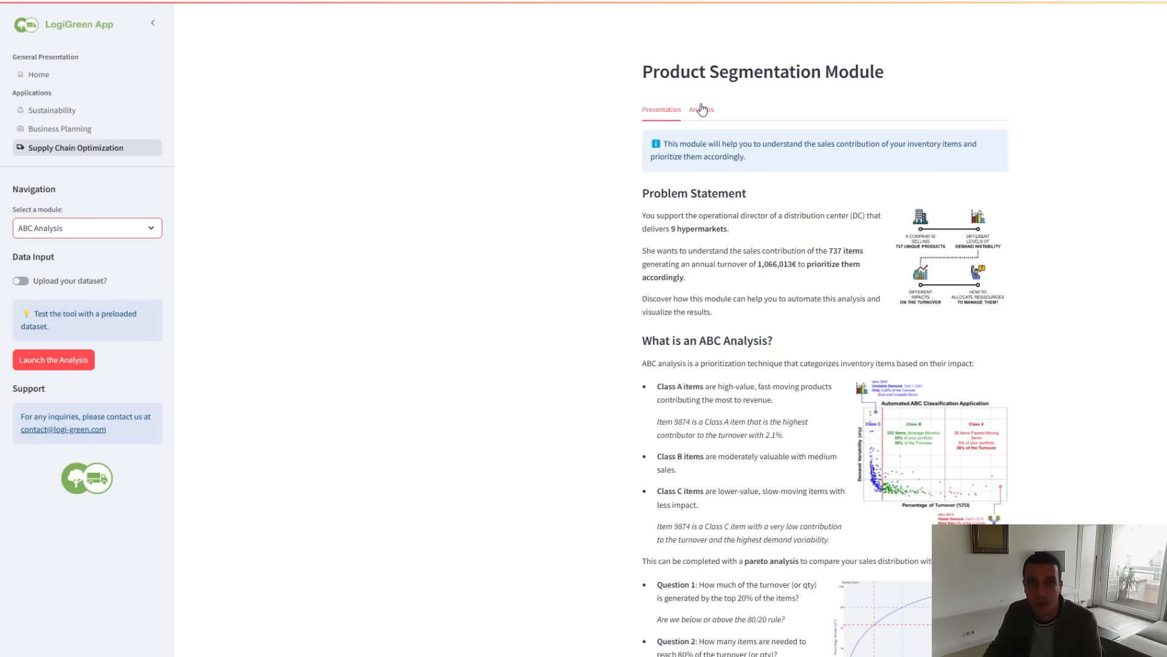
click(701, 109)
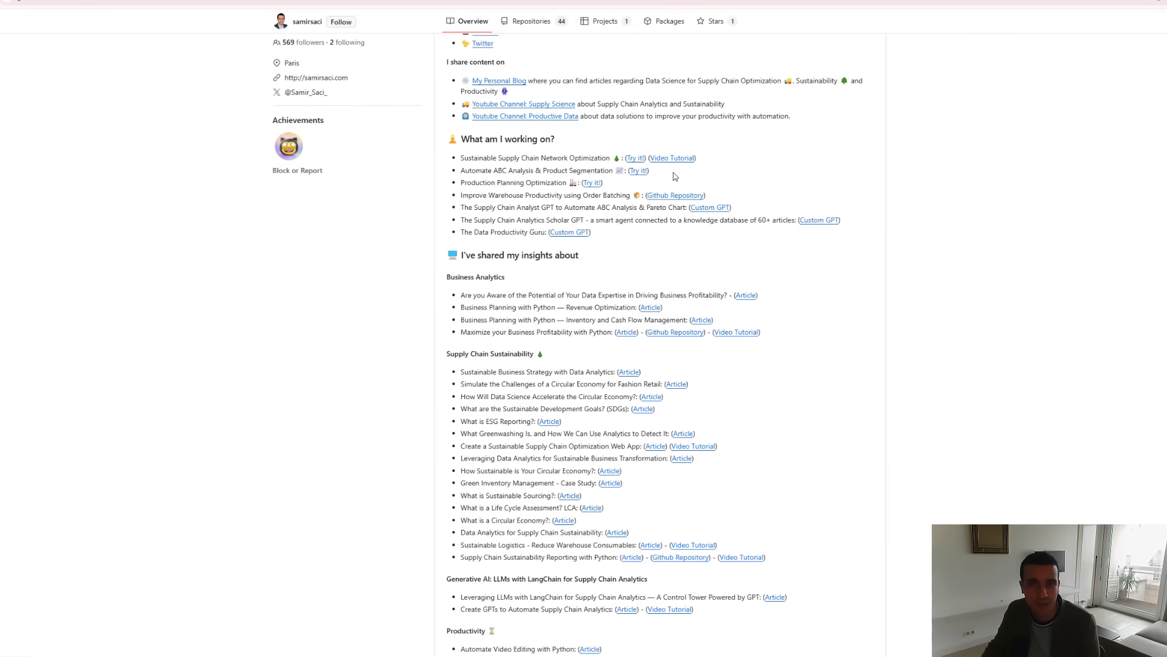
Scroll through the GitHub profile README's article lists by topic
scroll(down, 3)
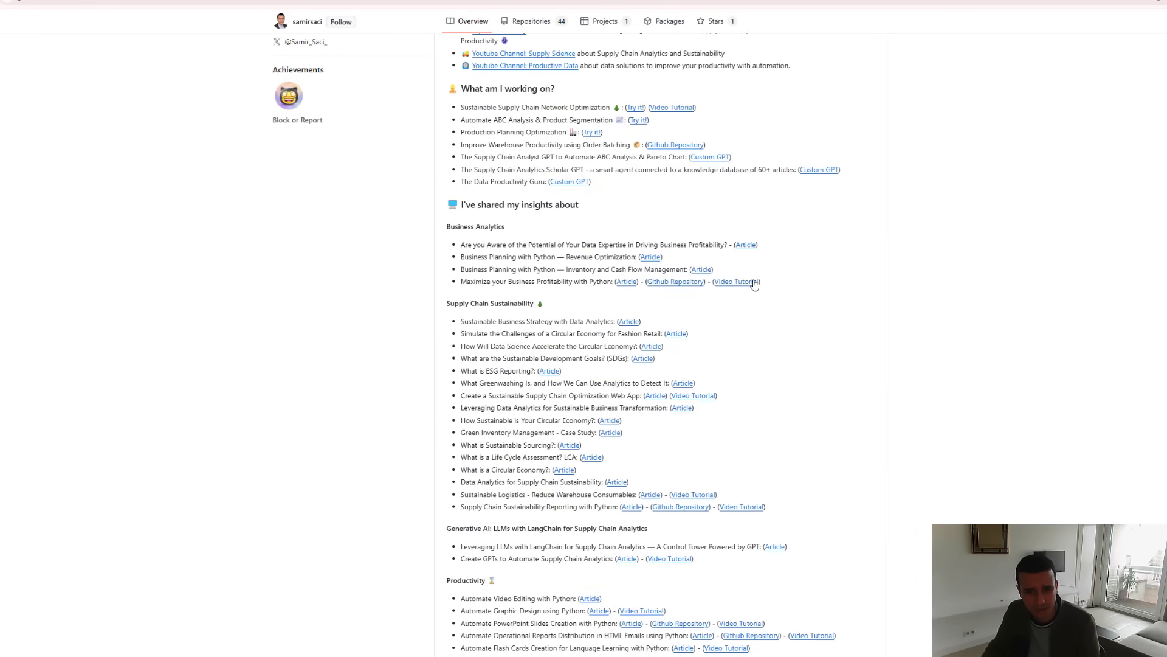
scroll(down, 3)
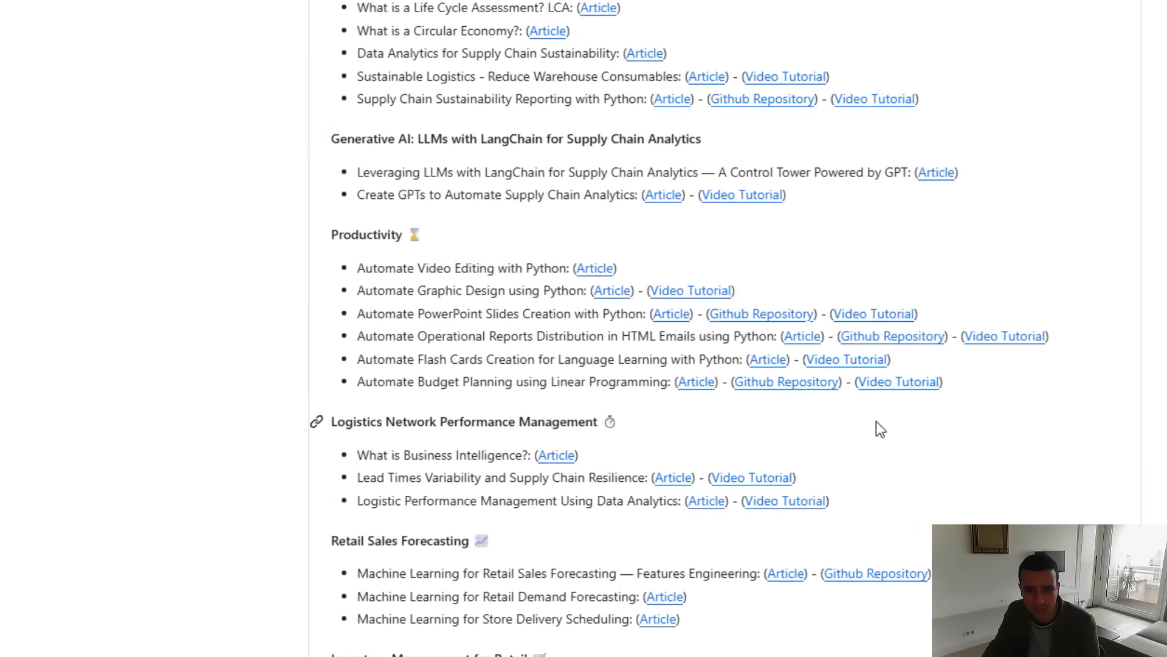
scroll(down, 3)
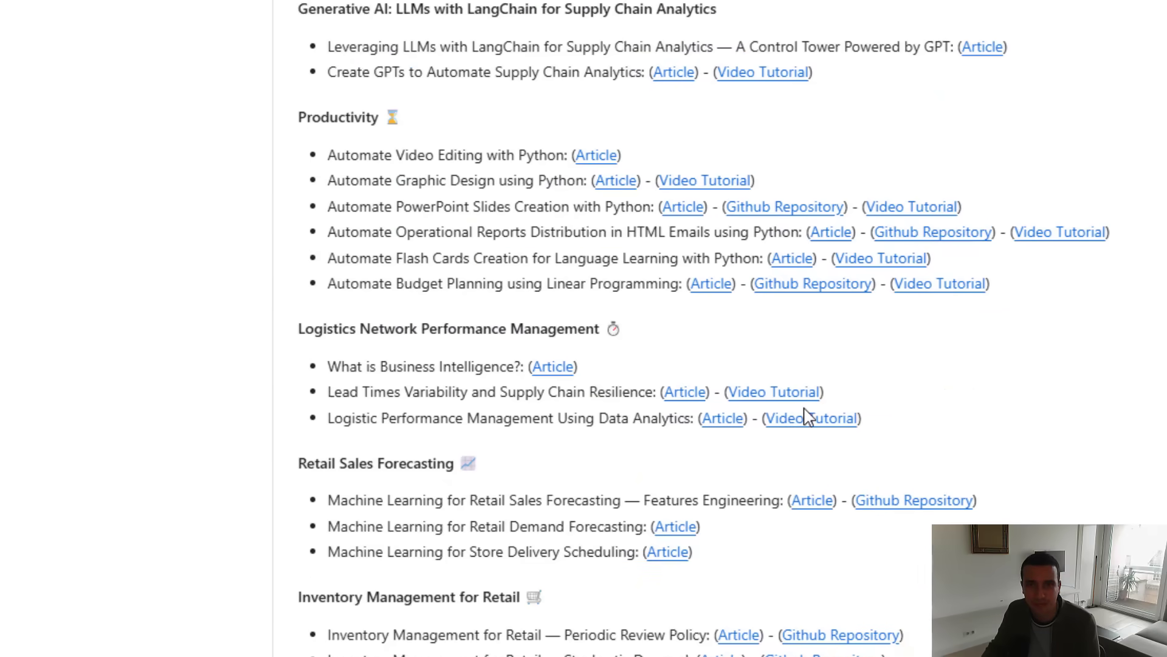
scroll(up, 3)
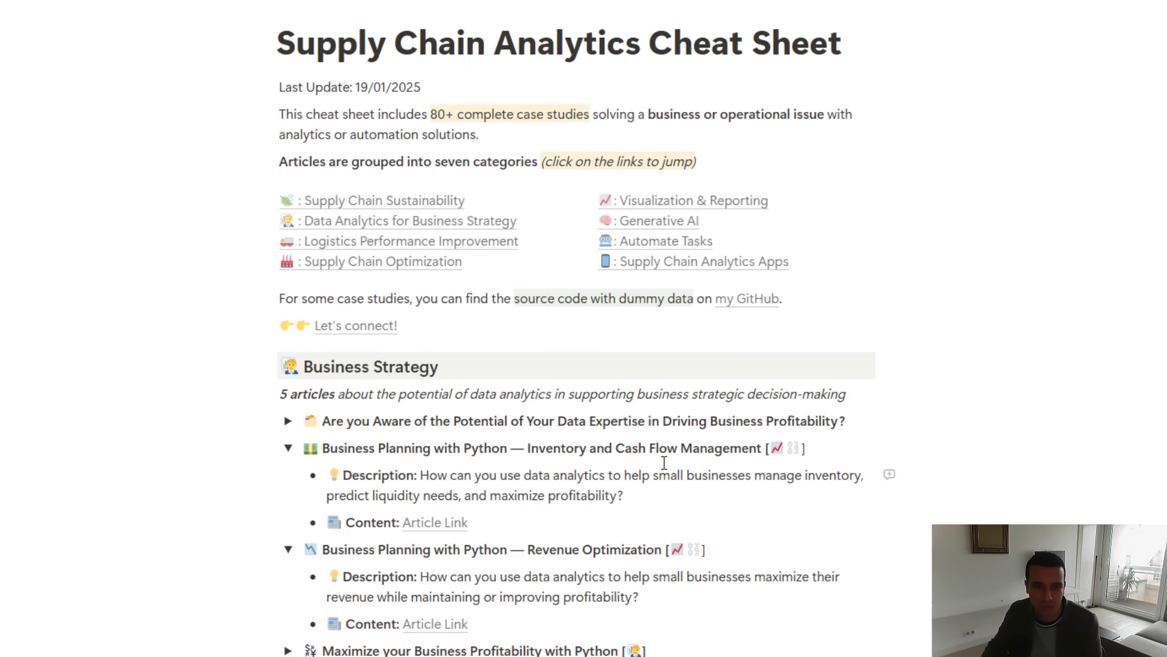
Expand the first Business Strategy entry on data expertise and profitability
click(287, 421)
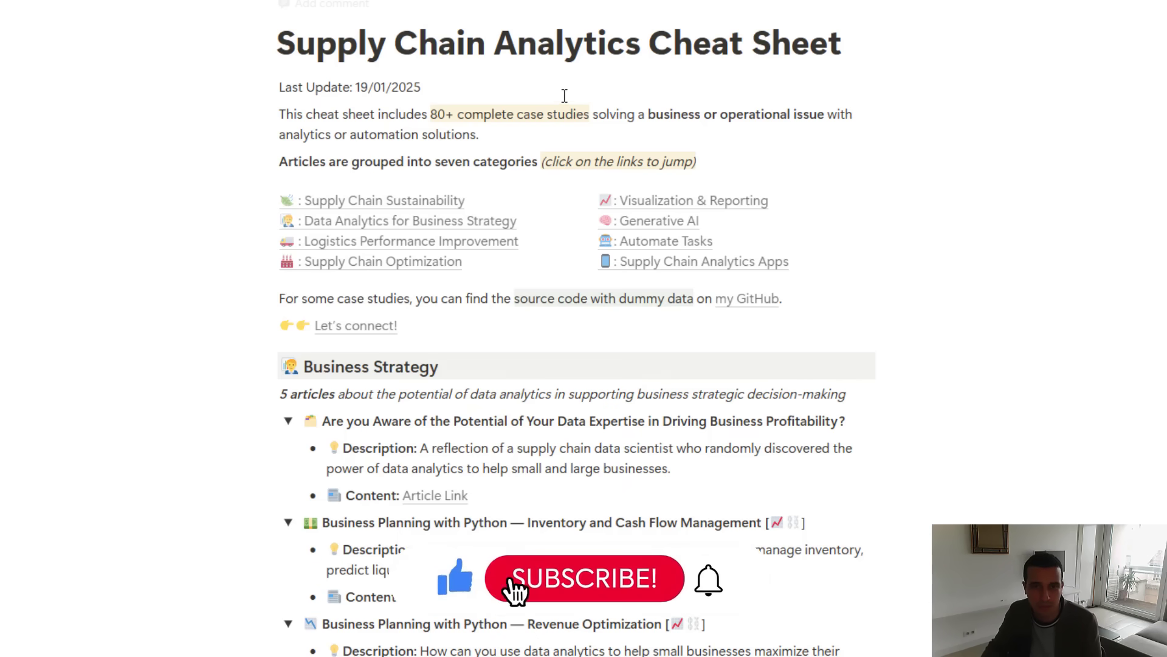
click(585, 579)
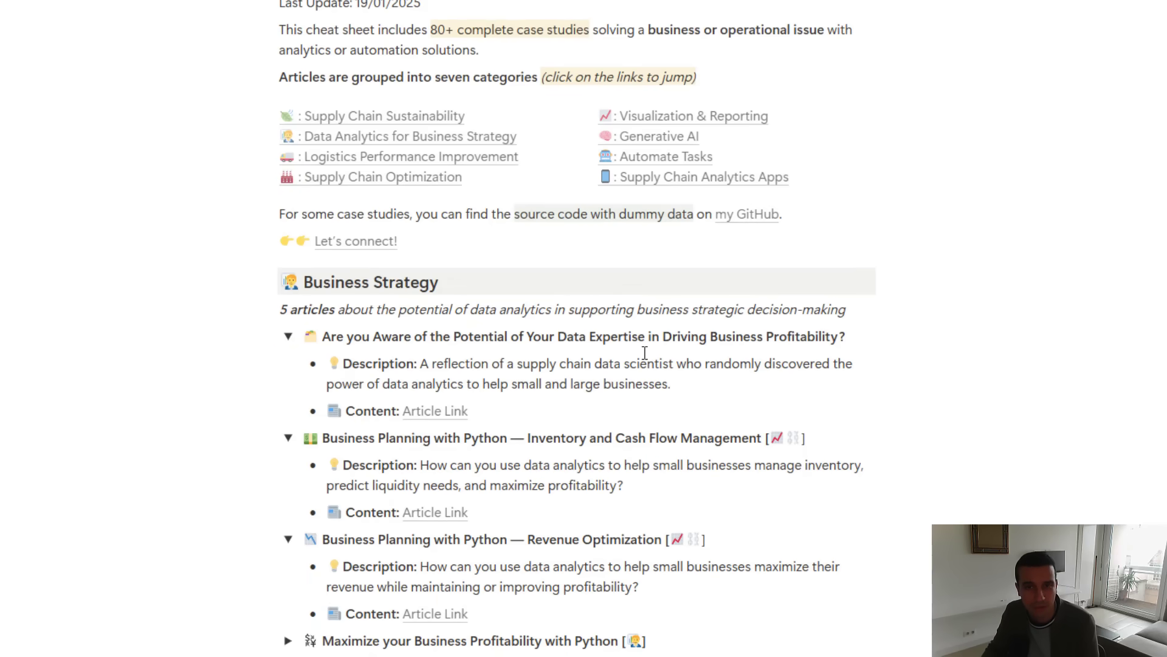
mouse_move(652, 189)
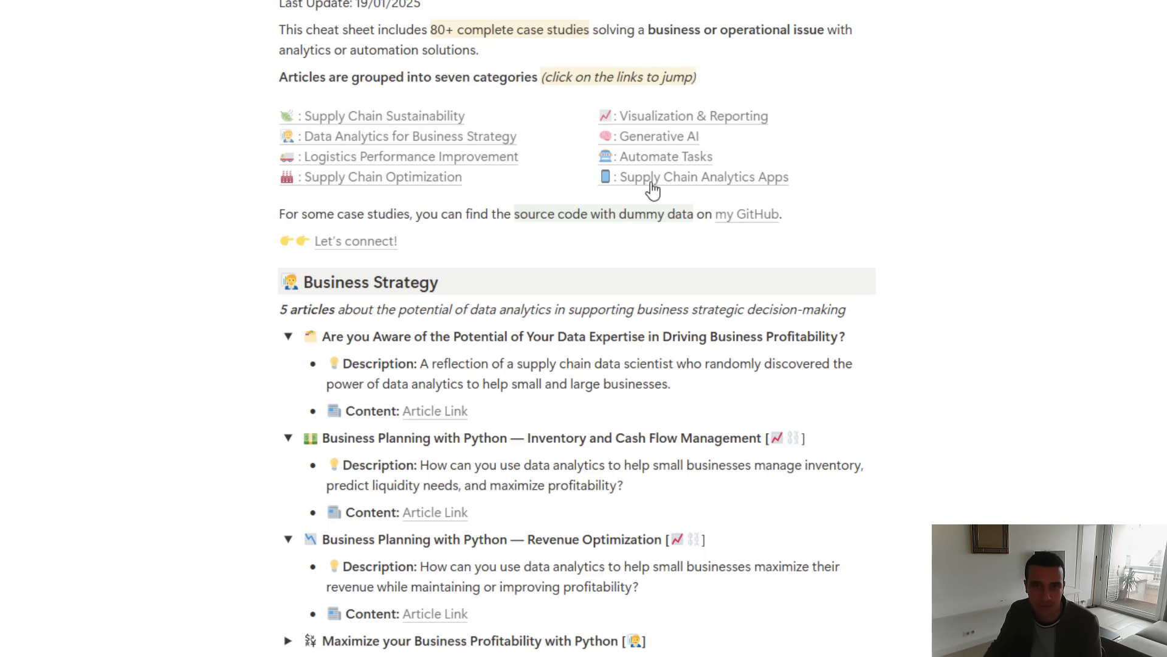